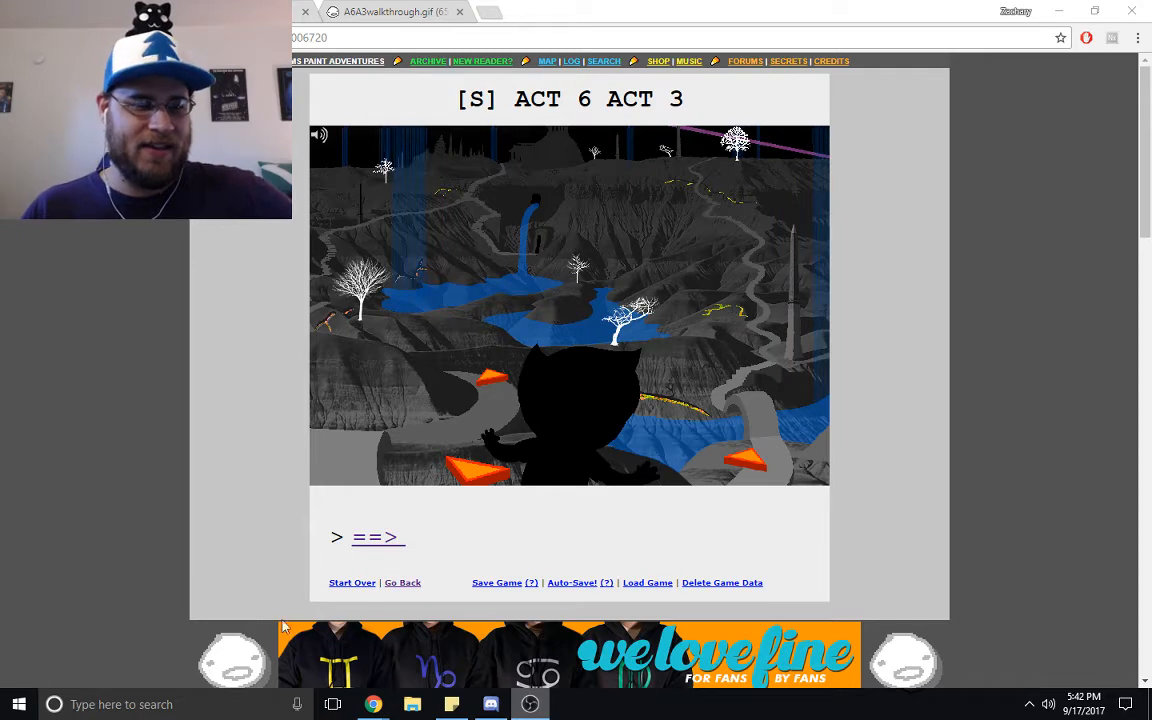
pyautogui.moveTo(588, 504)
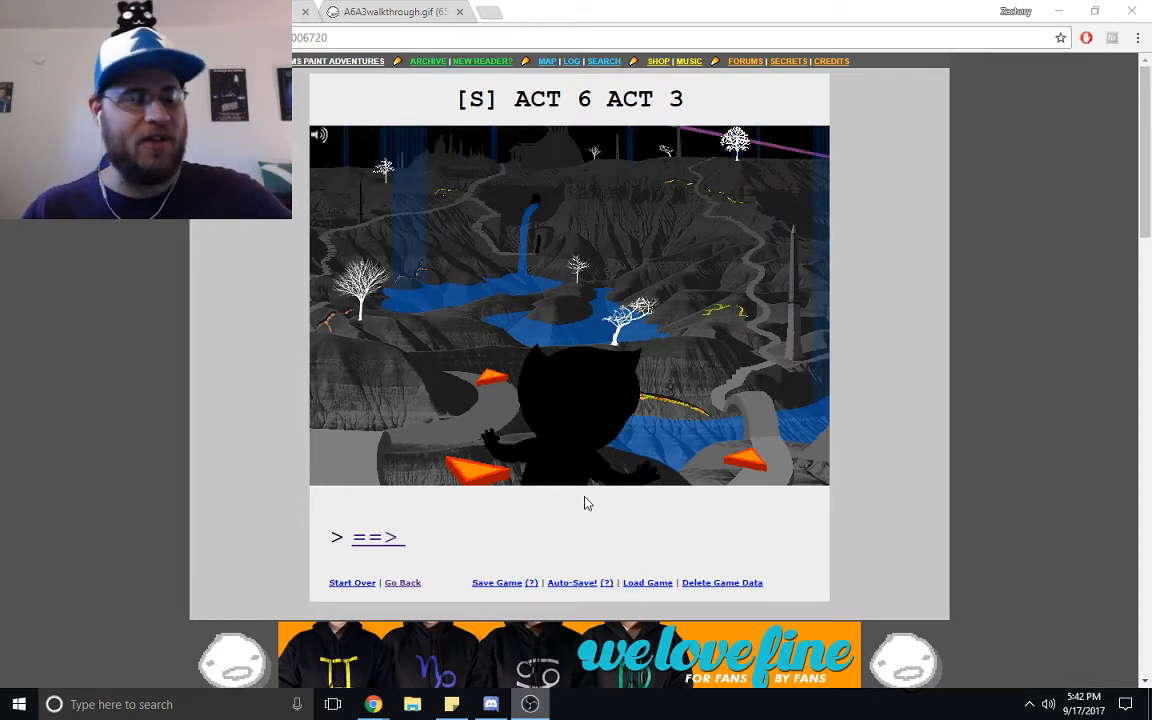
pyautogui.moveTo(576, 532)
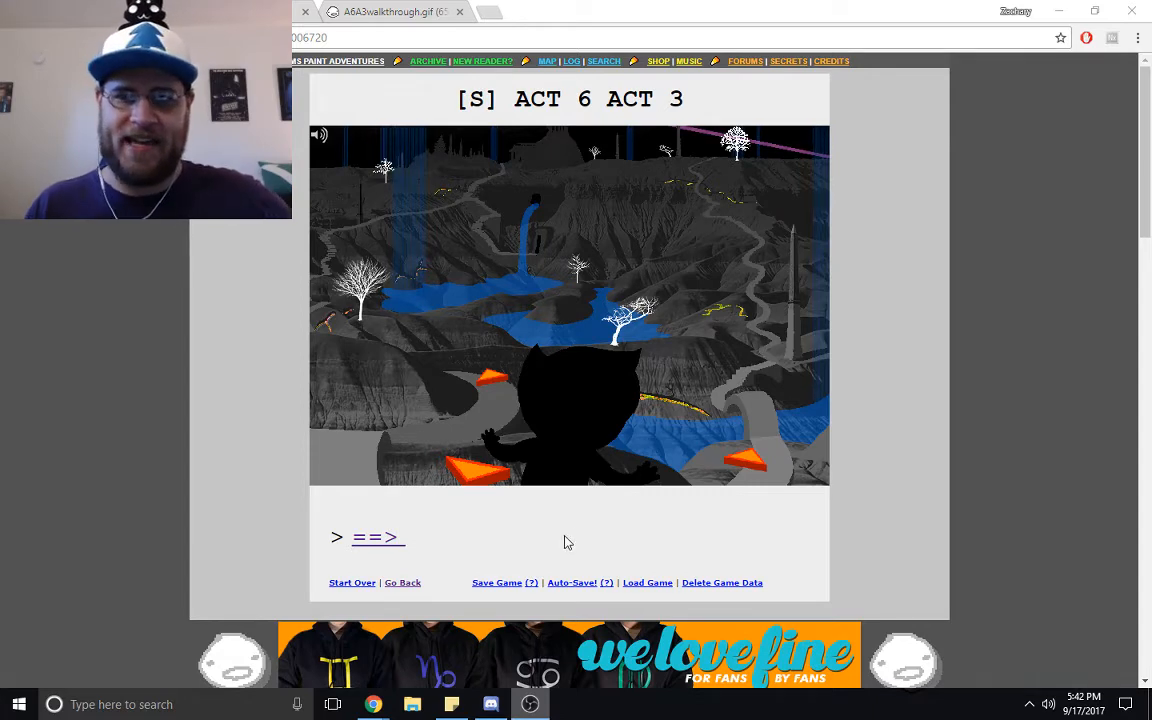
pyautogui.moveTo(498, 384)
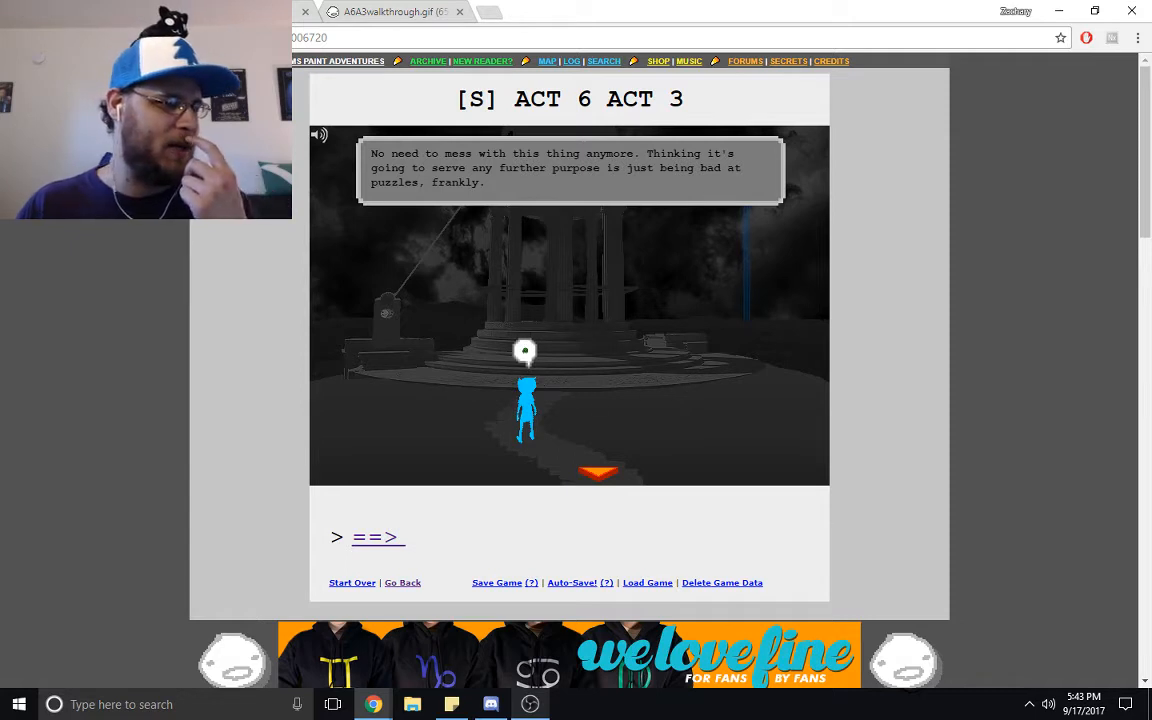
pyautogui.moveTo(472, 434)
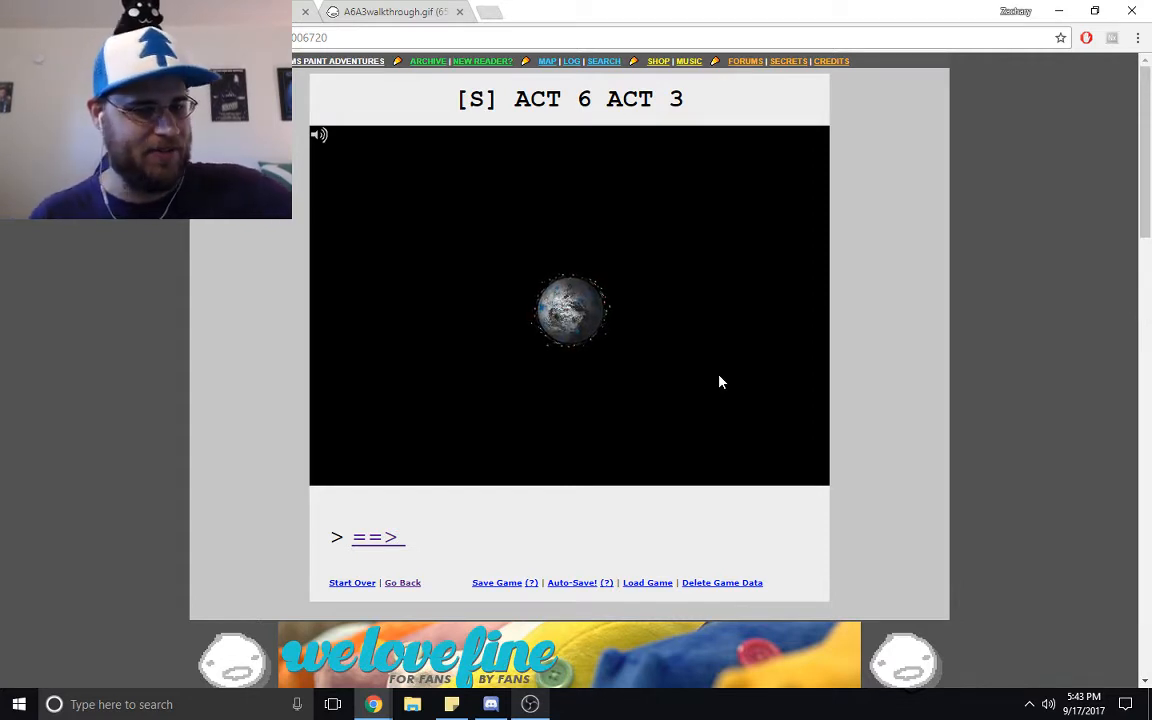
pyautogui.moveTo(904, 496)
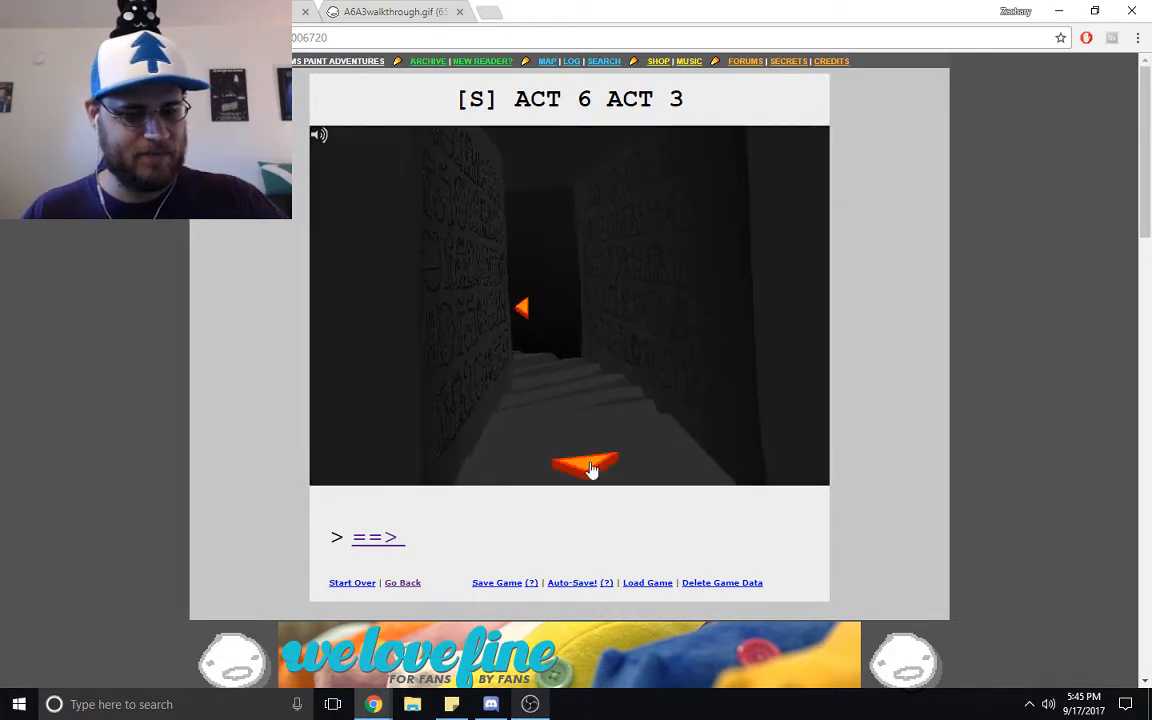
# - Leave the stone corridor via the bottom arrow into the open canyon scene
pyautogui.click(584, 468)
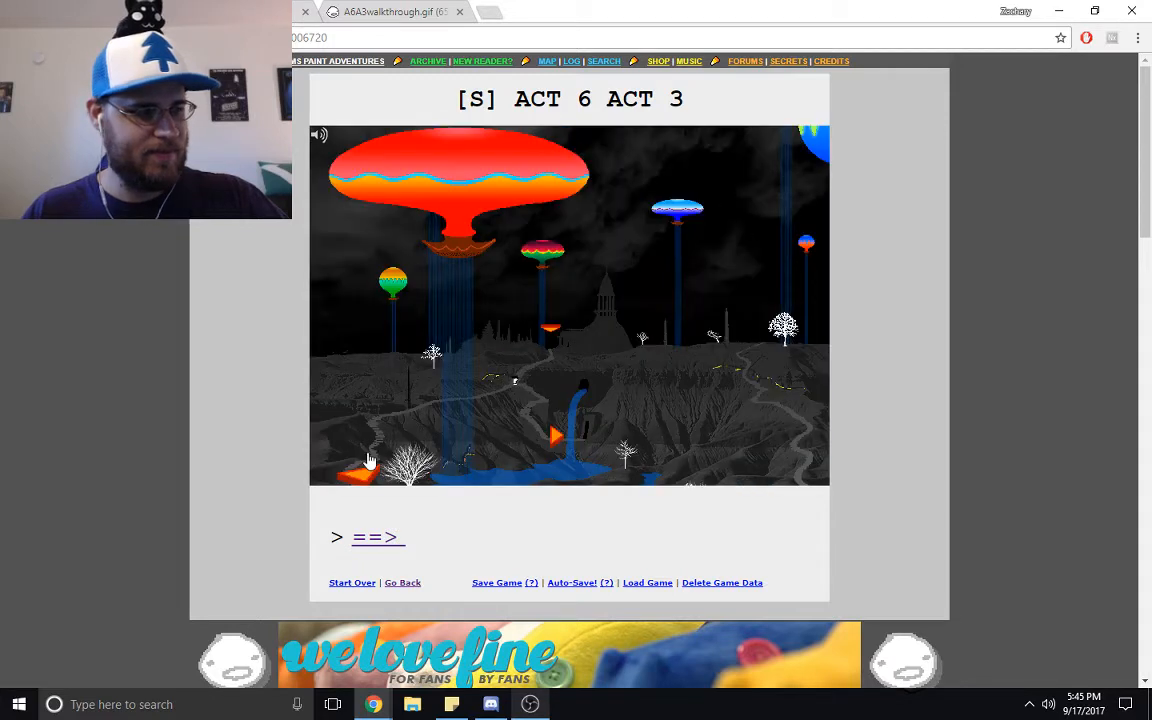
pyautogui.moveTo(544, 352)
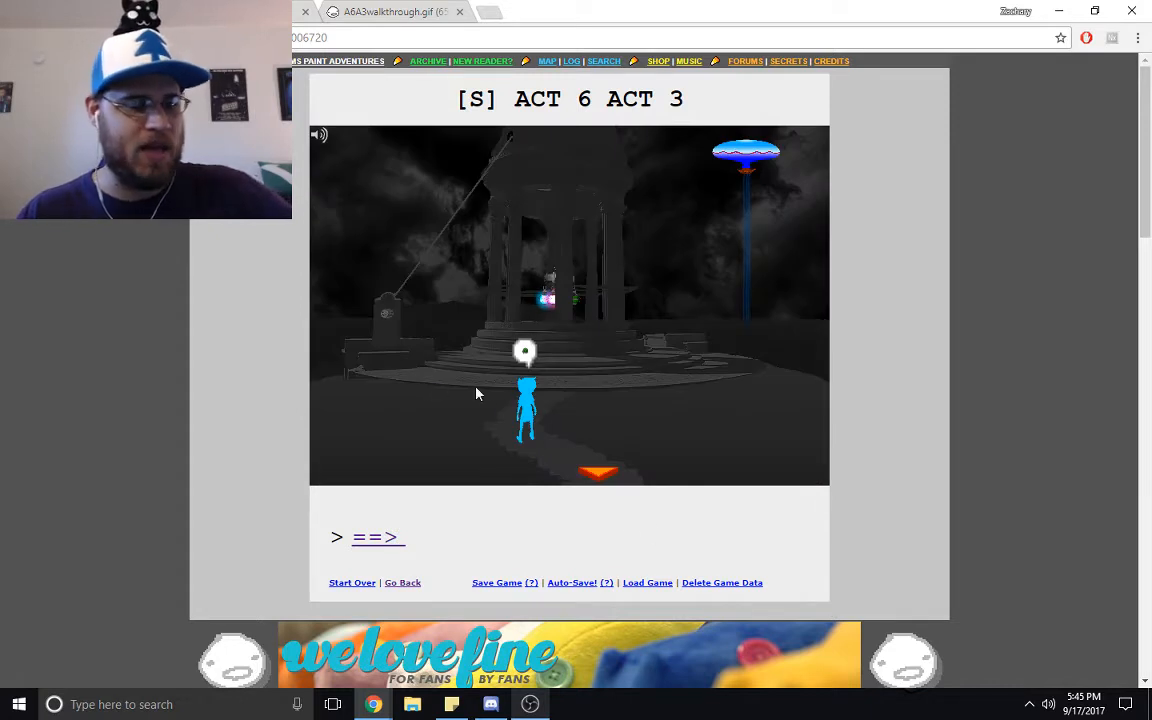
pyautogui.moveTo(564, 430)
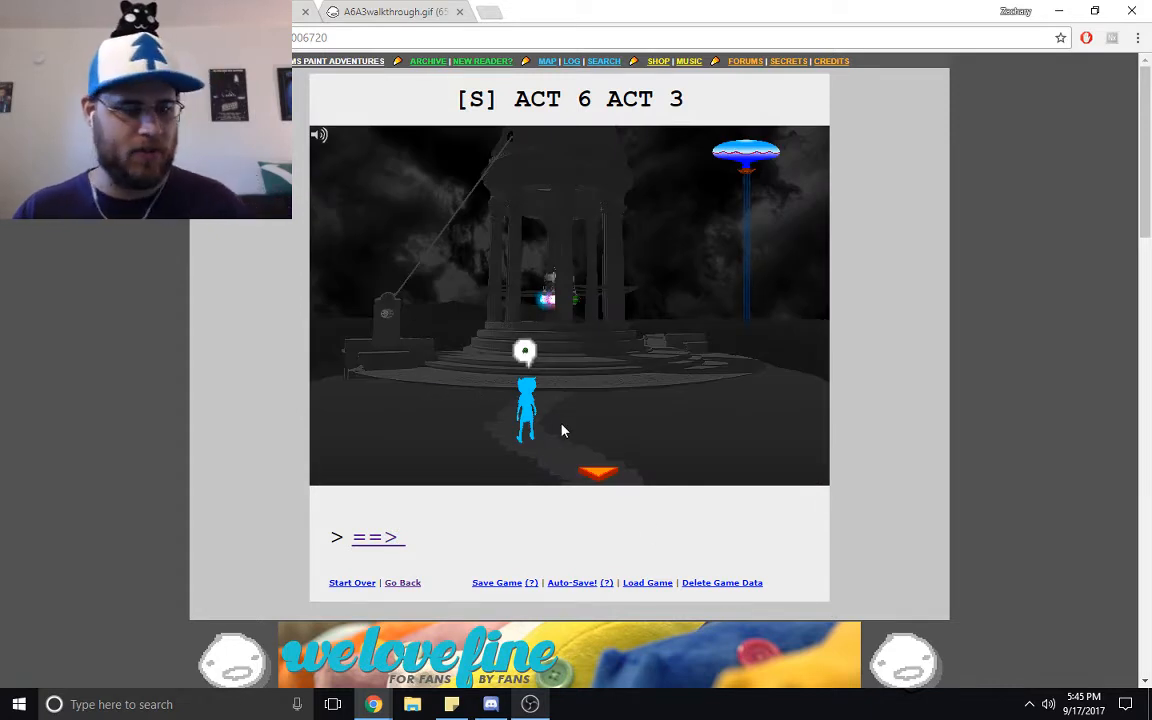
pyautogui.moveTo(390, 328)
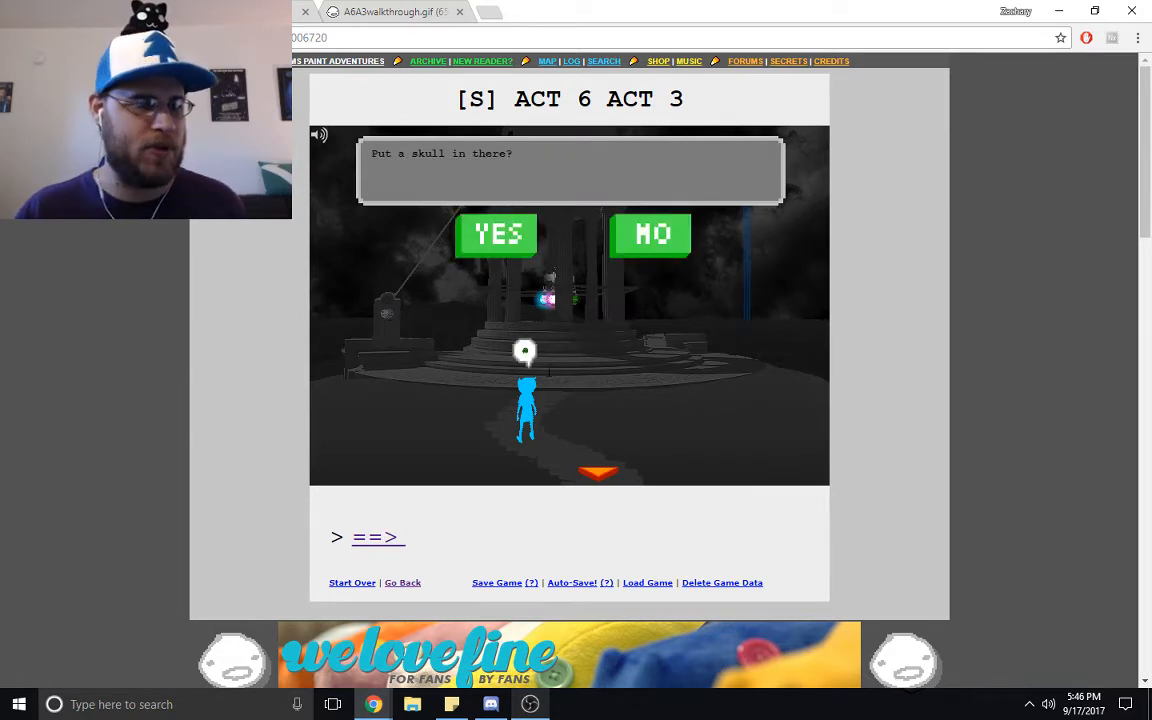
# - Answer YES to insert the skull and dismiss the skull-returned message
pyautogui.click(496, 234)
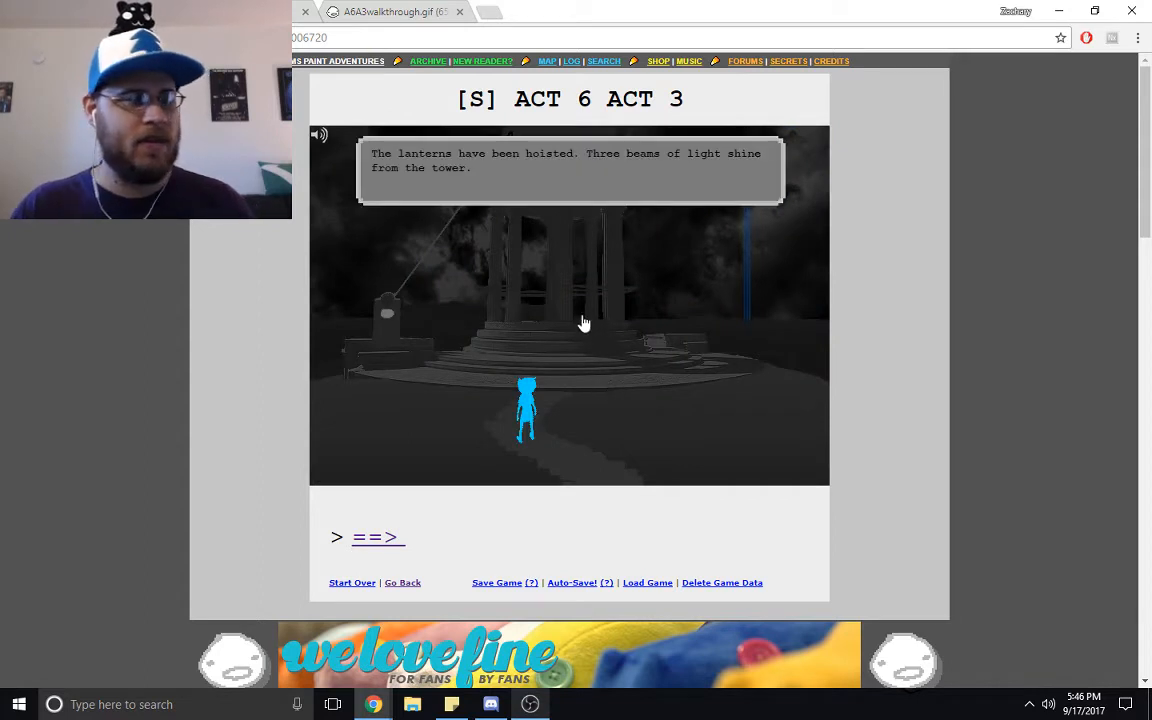
pyautogui.moveTo(568, 182)
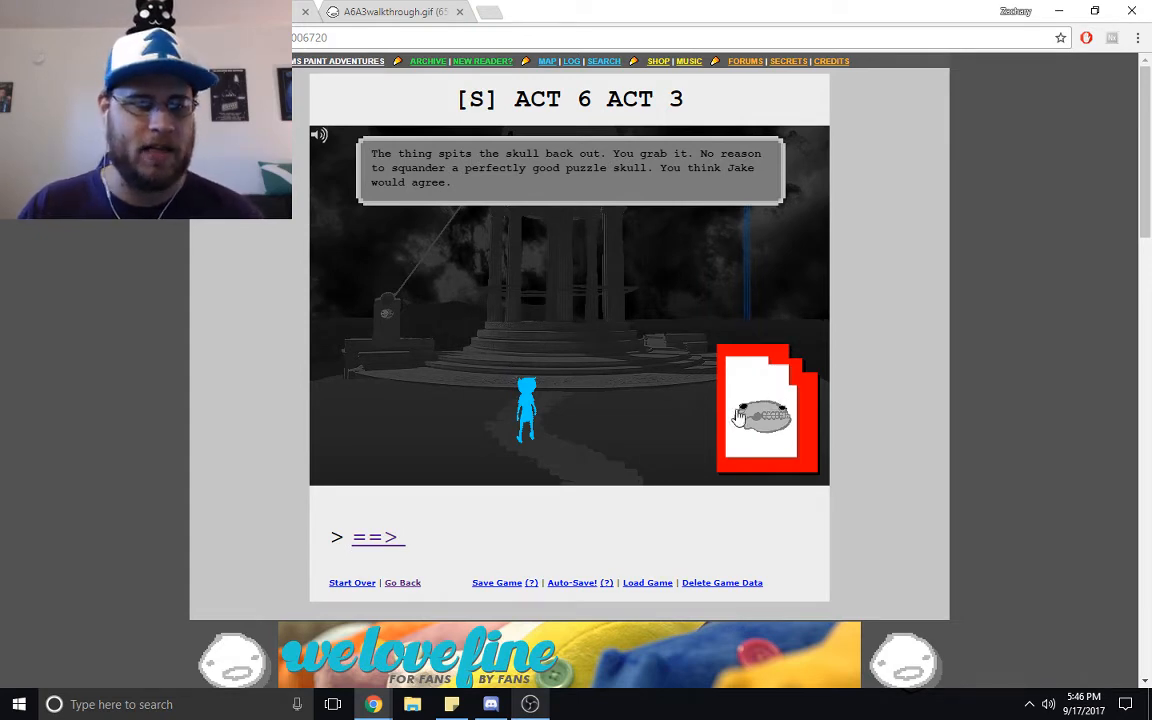
pyautogui.click(764, 414)
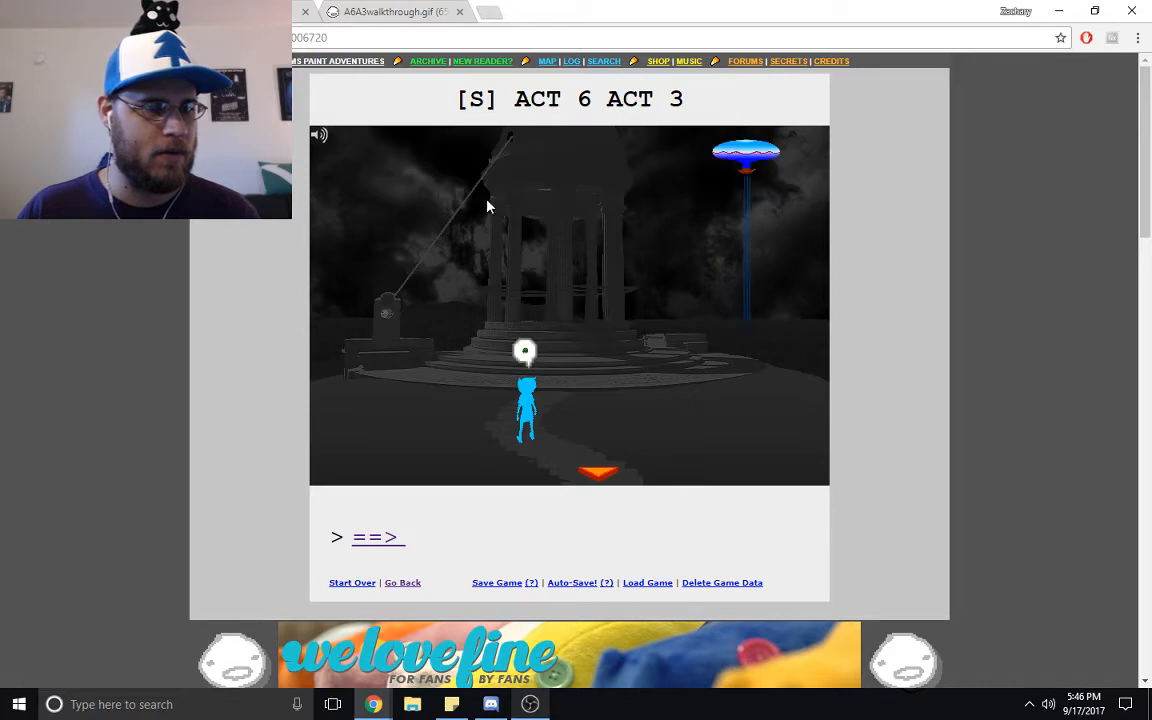
pyautogui.moveTo(492, 382)
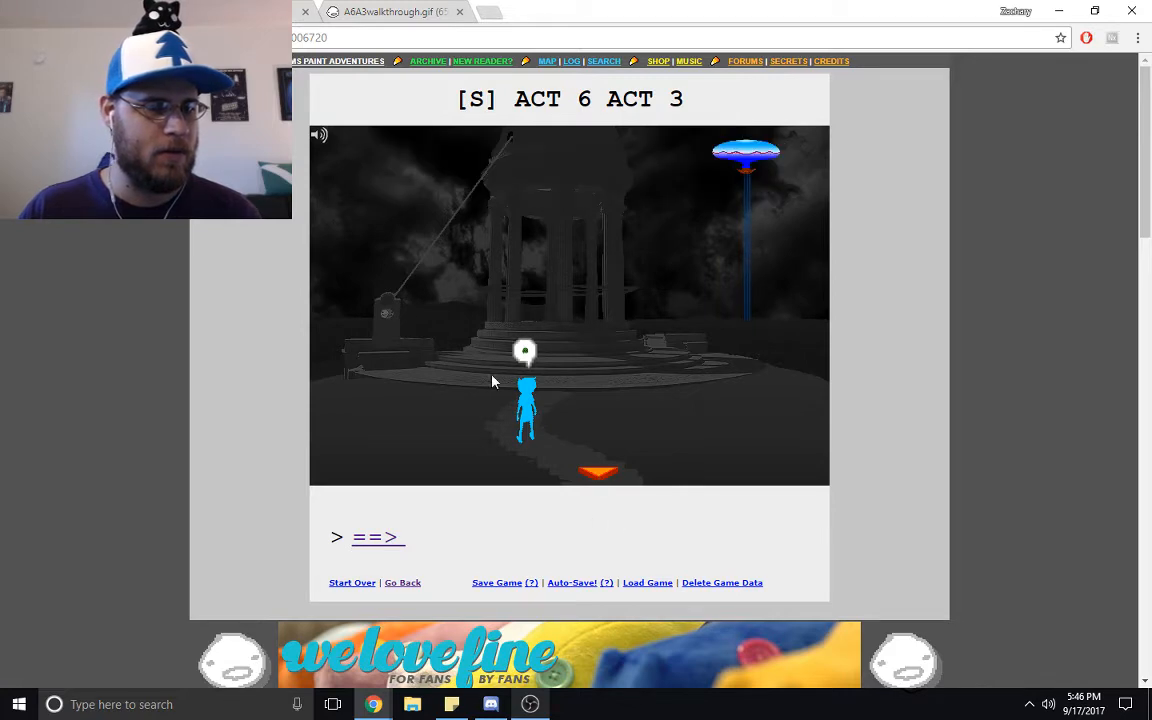
pyautogui.moveTo(554, 304)
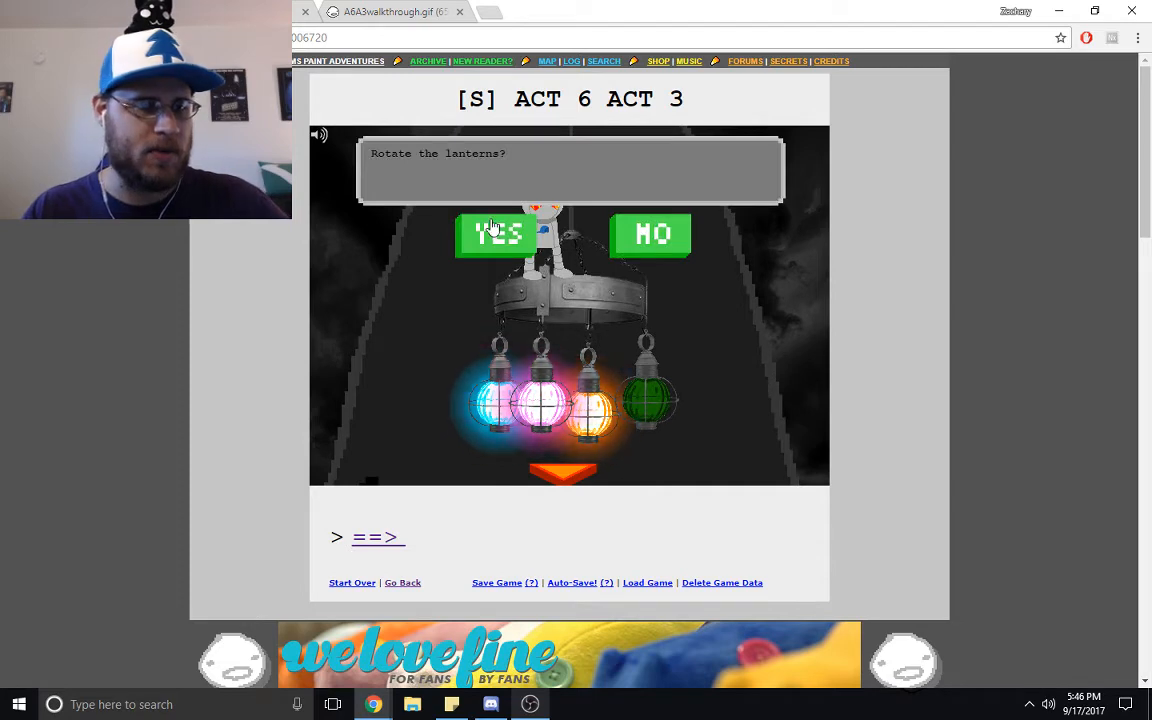
# - Answer YES to 'Rotate the lanterns?' so the order becomes green, orange, pink, blue
pyautogui.click(498, 234)
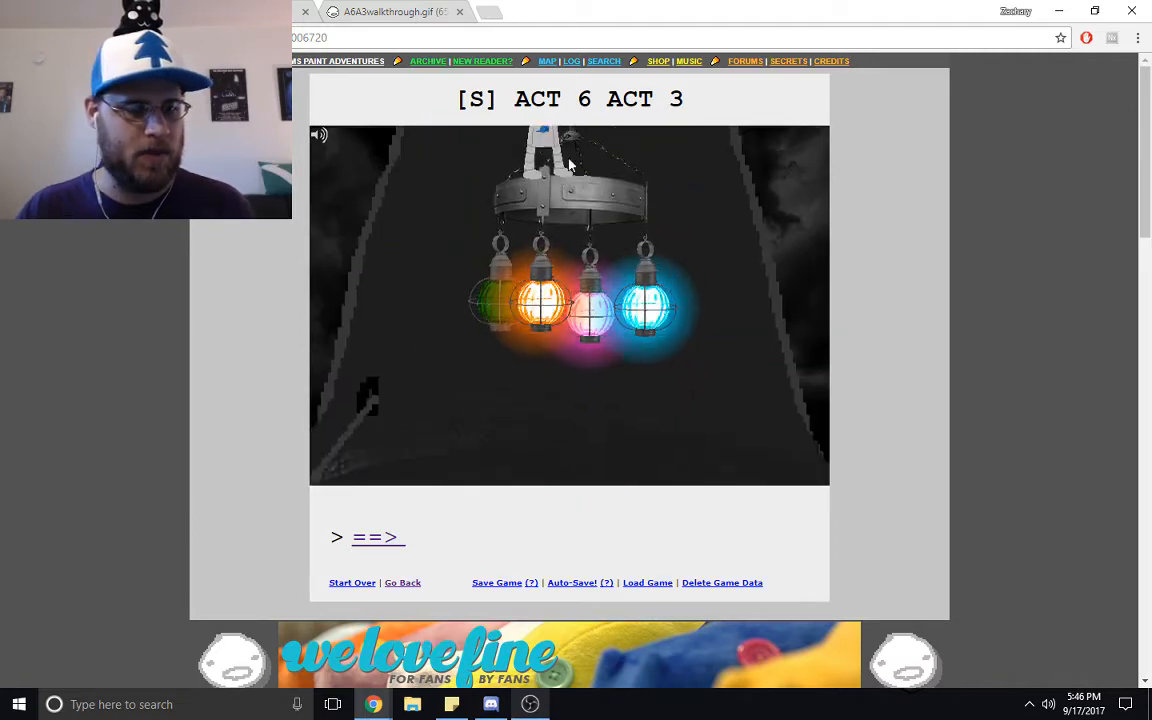
pyautogui.moveTo(508, 308)
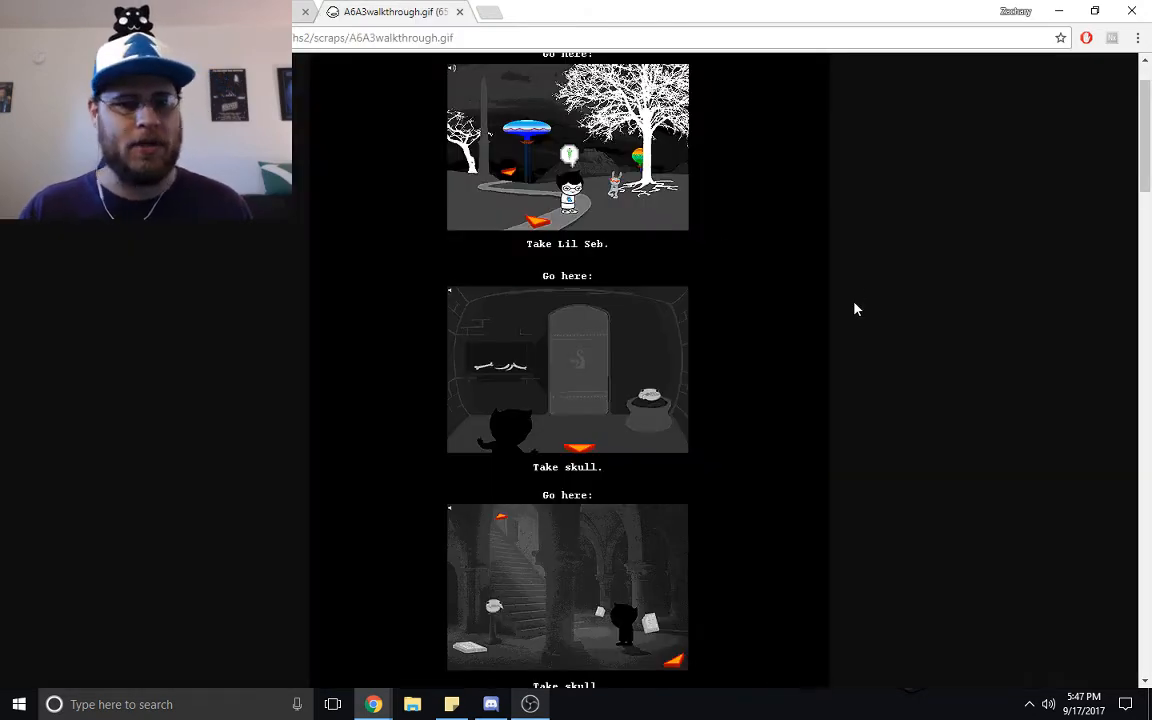
# - Scroll the A6A3walkthrough.gif to the lantern, pink-light hole and mausoleum steps
pyautogui.scroll(-3)
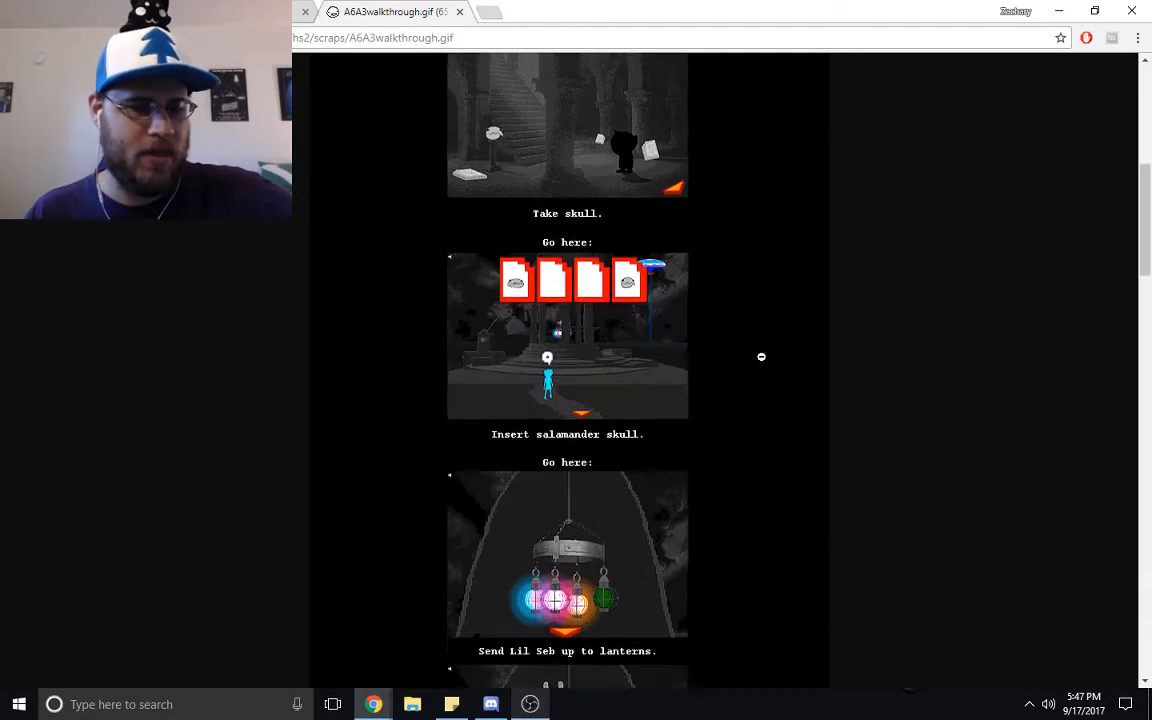
pyautogui.scroll(-3)
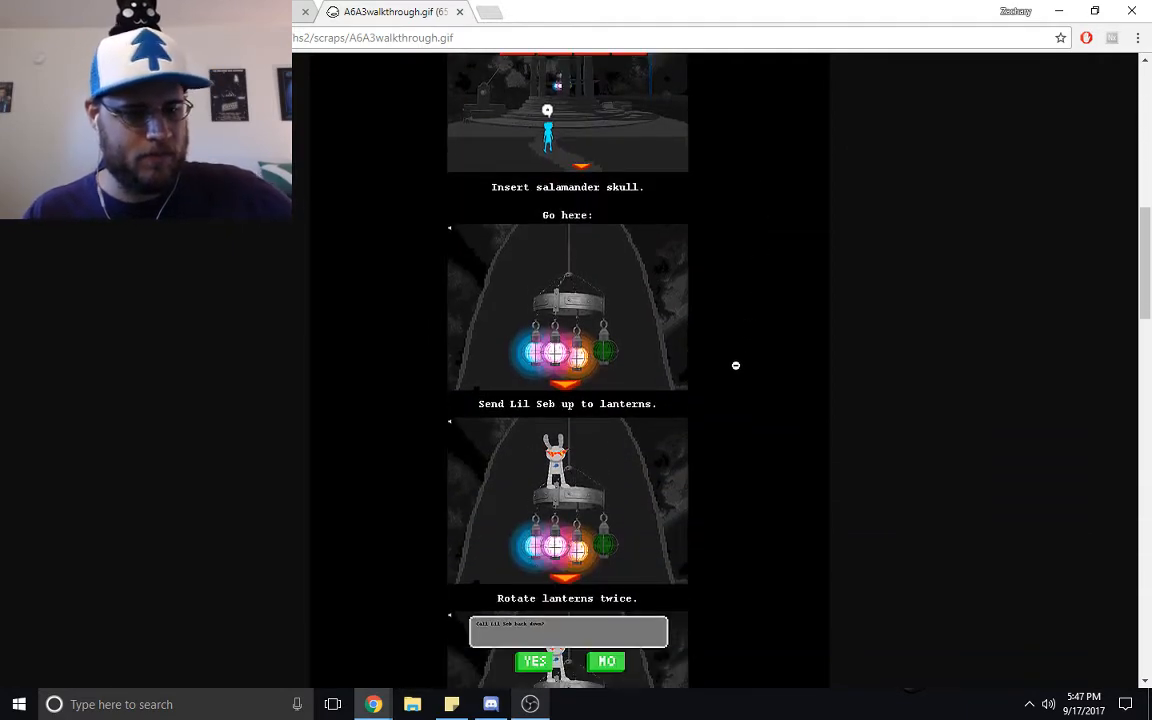
pyautogui.scroll(-3)
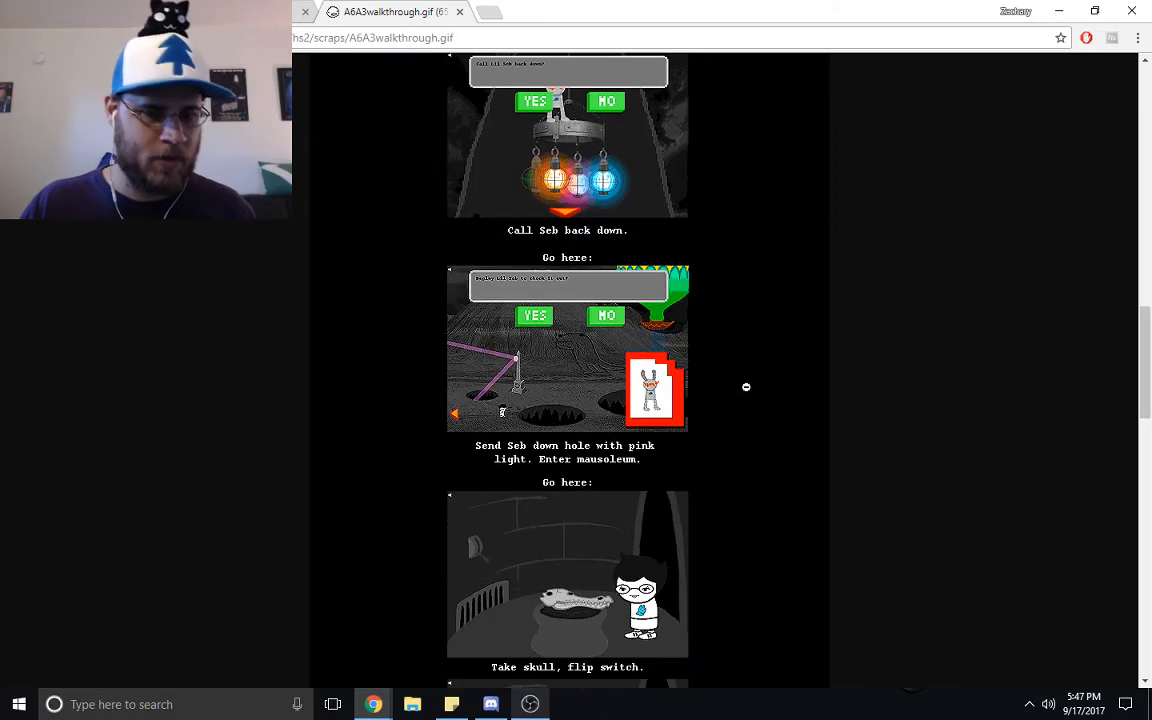
pyautogui.scroll(-3)
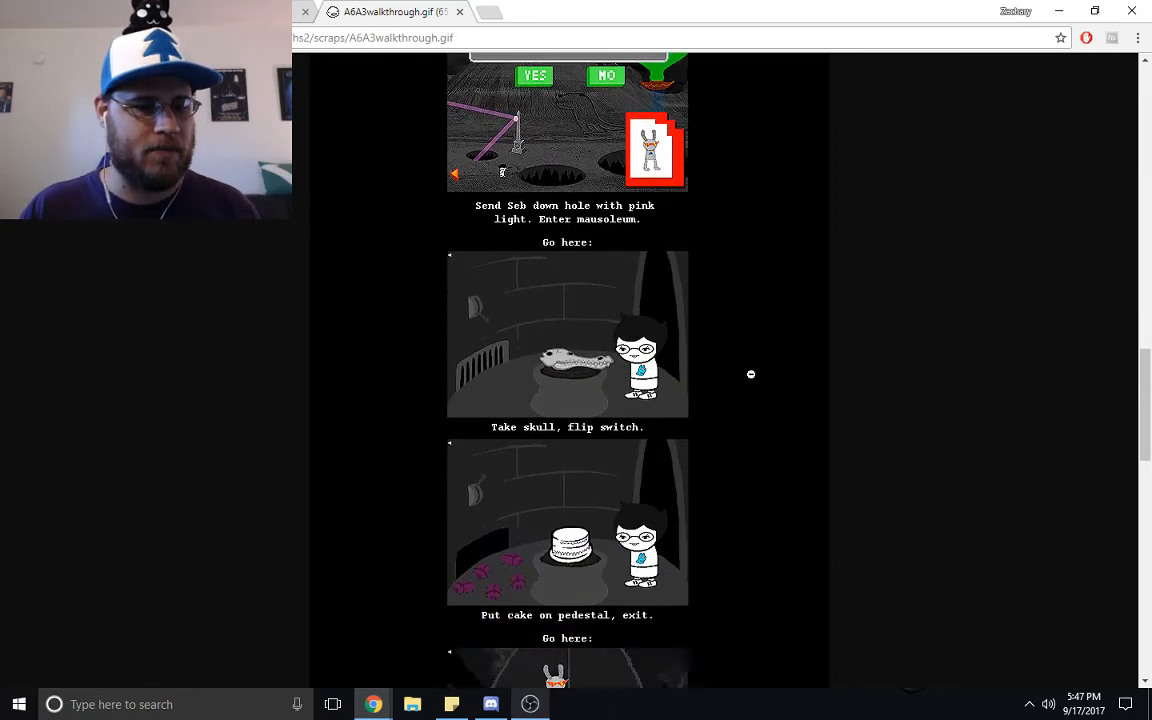
pyautogui.scroll(3)
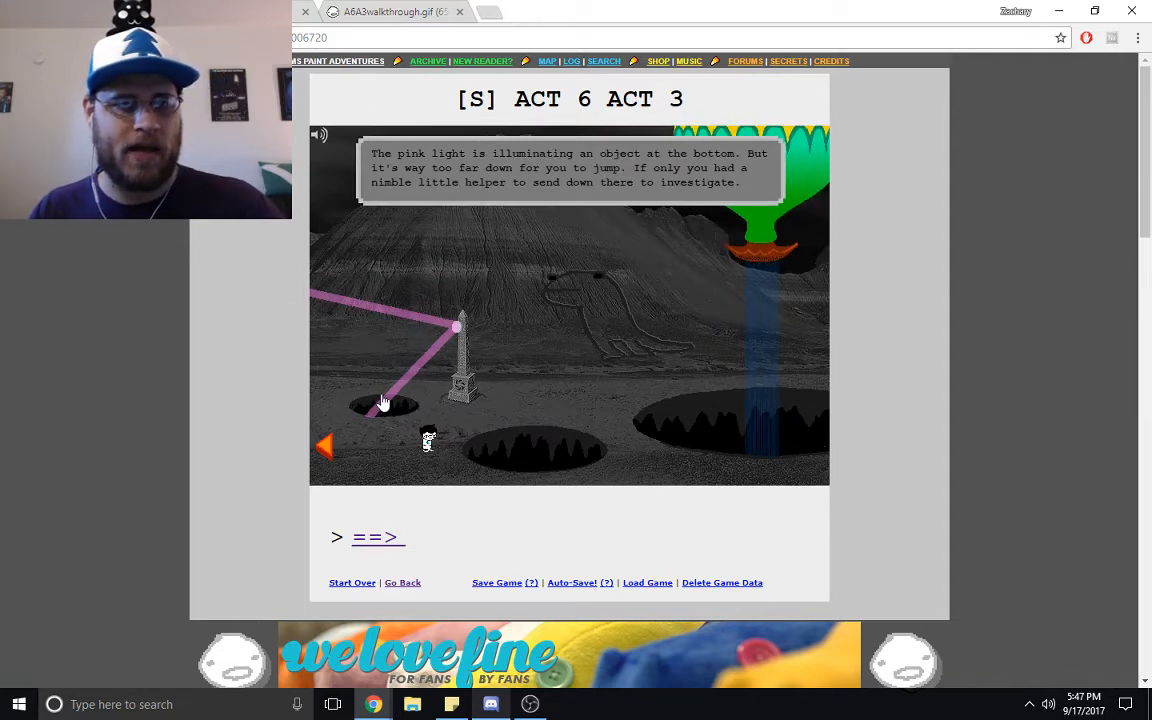
pyautogui.moveTo(420, 396)
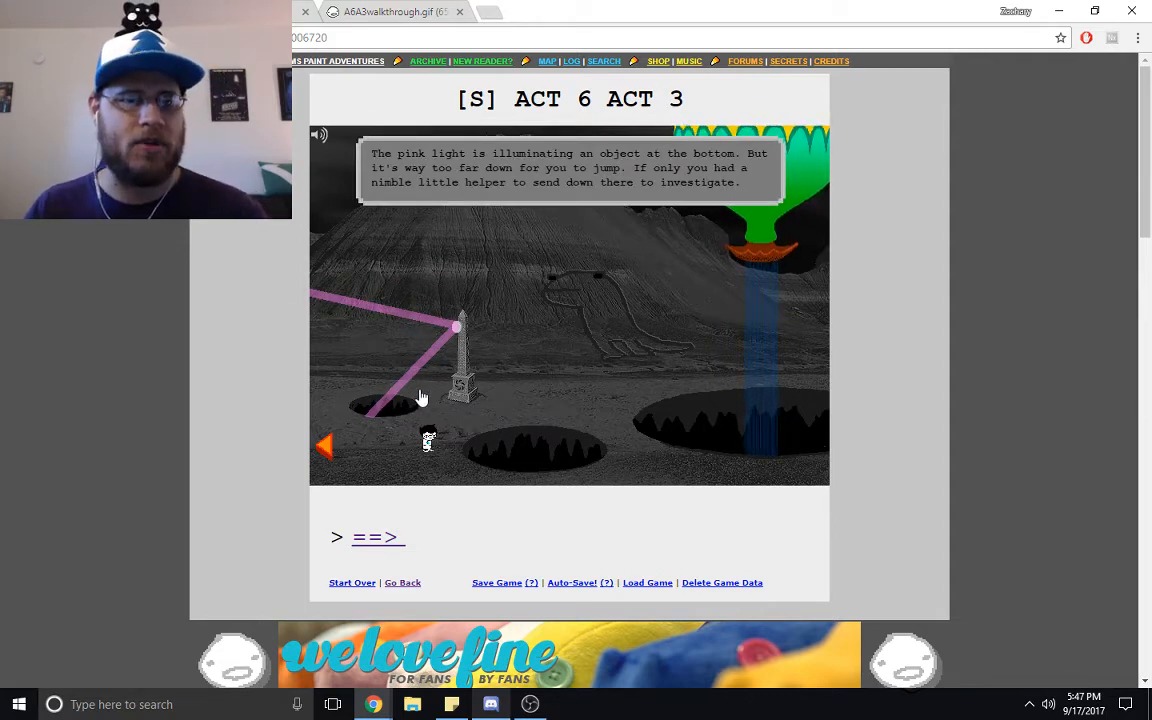
pyautogui.moveTo(600, 404)
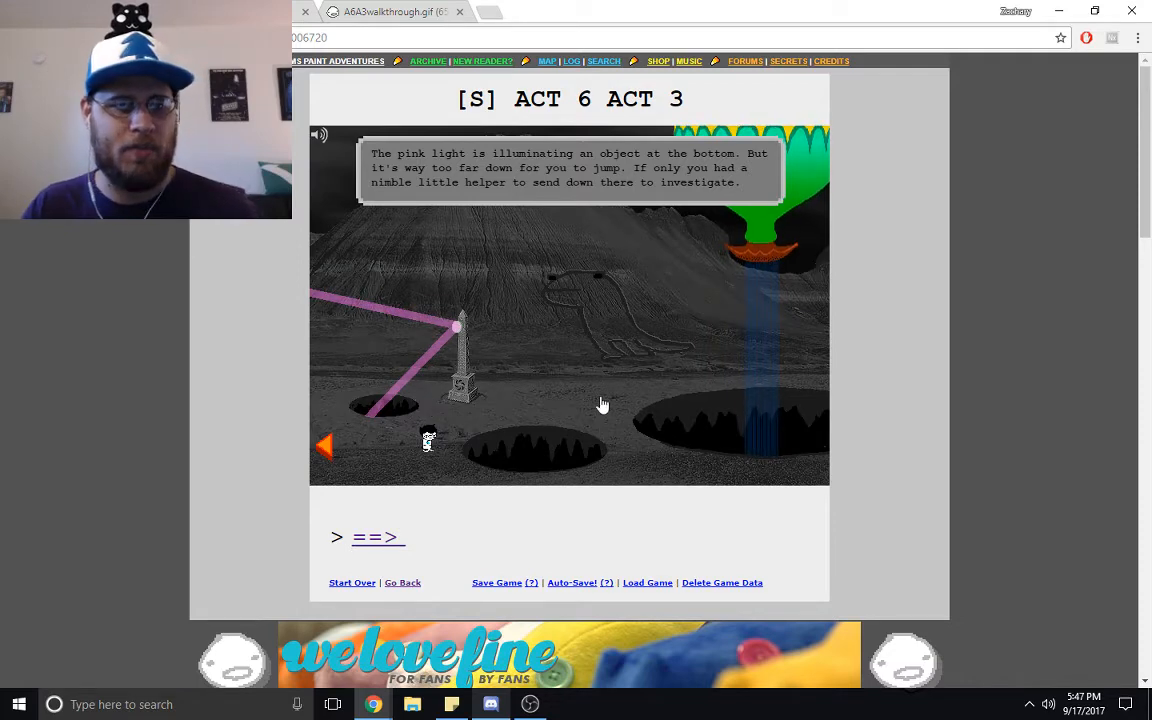
pyautogui.moveTo(406, 446)
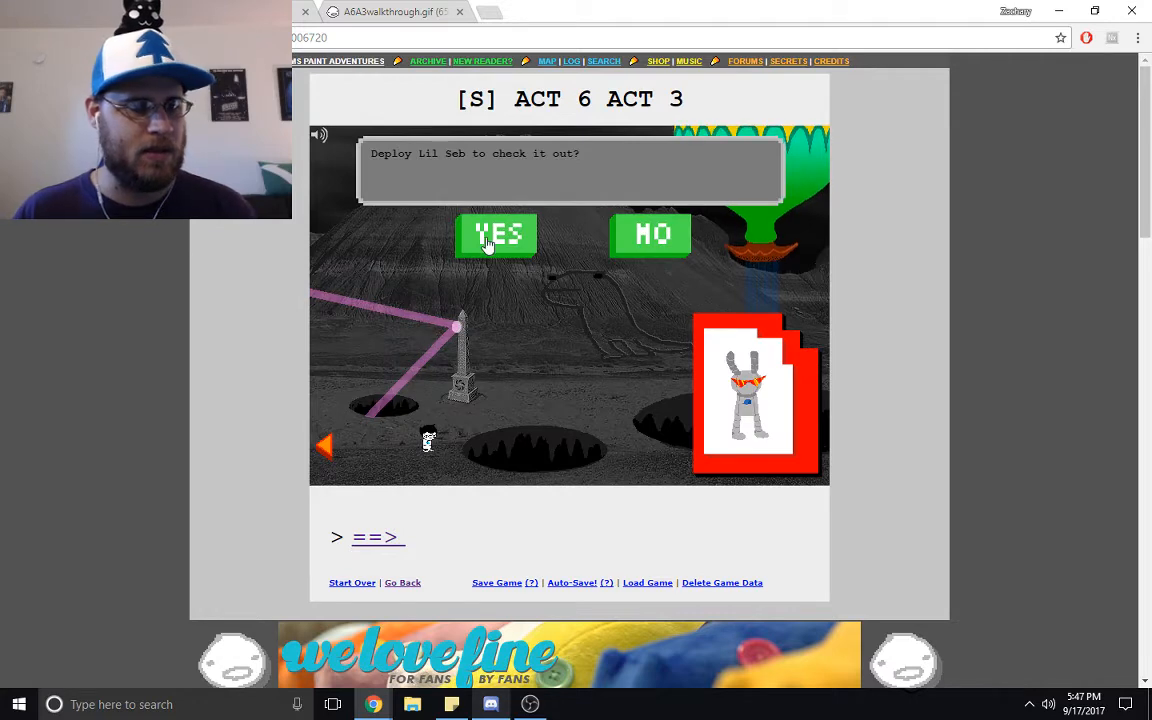
# - Send Seb along the pink-lit shaft toward the mausoleum area
pyautogui.click(498, 234)
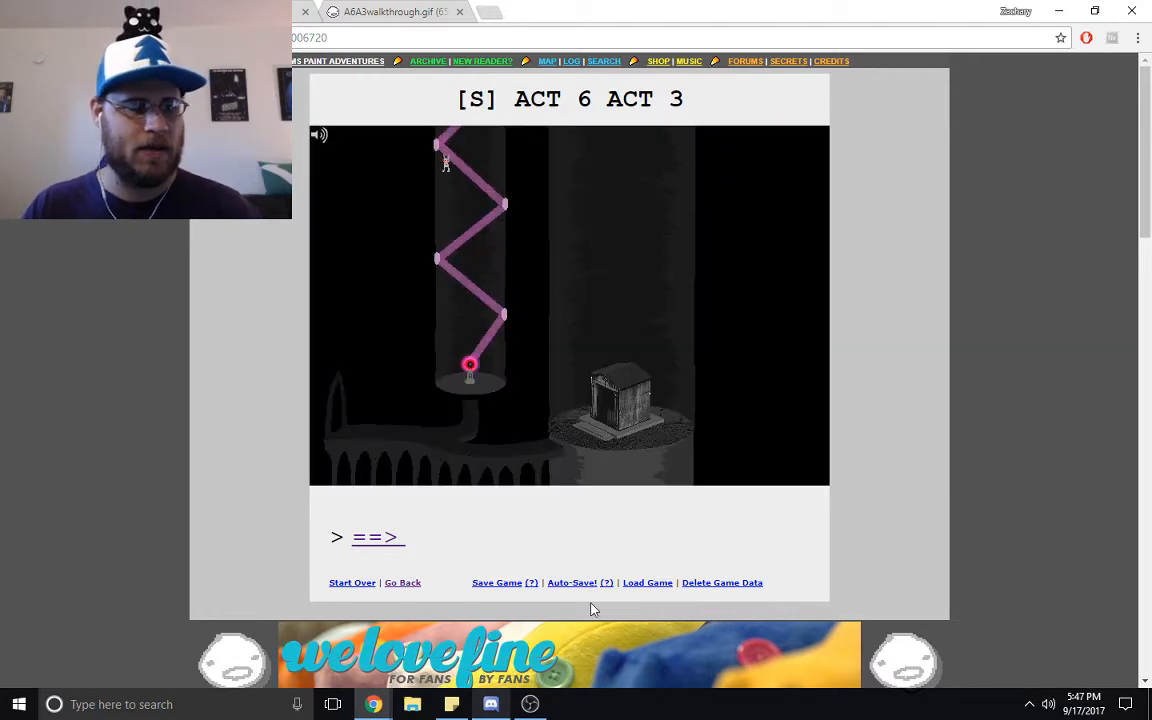
pyautogui.moveTo(556, 544)
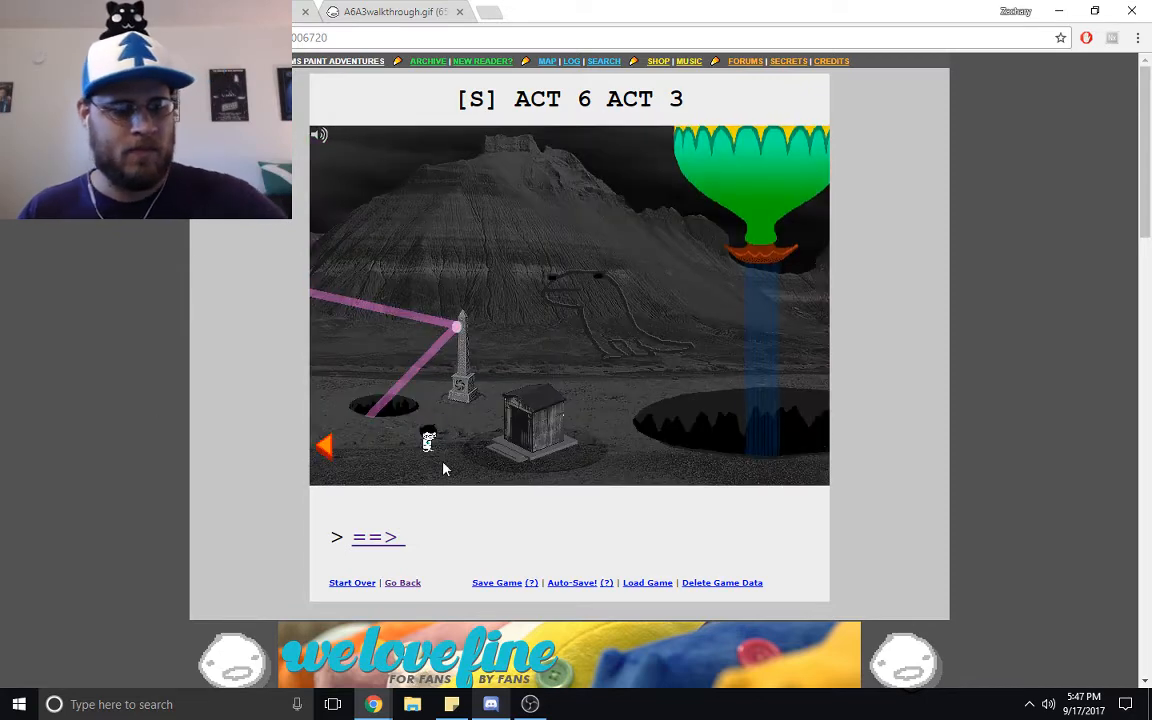
# - Send Seb down the hole, enter the mausoleum, take the crocodile skull and decline placing anything
pyautogui.click(532, 420)
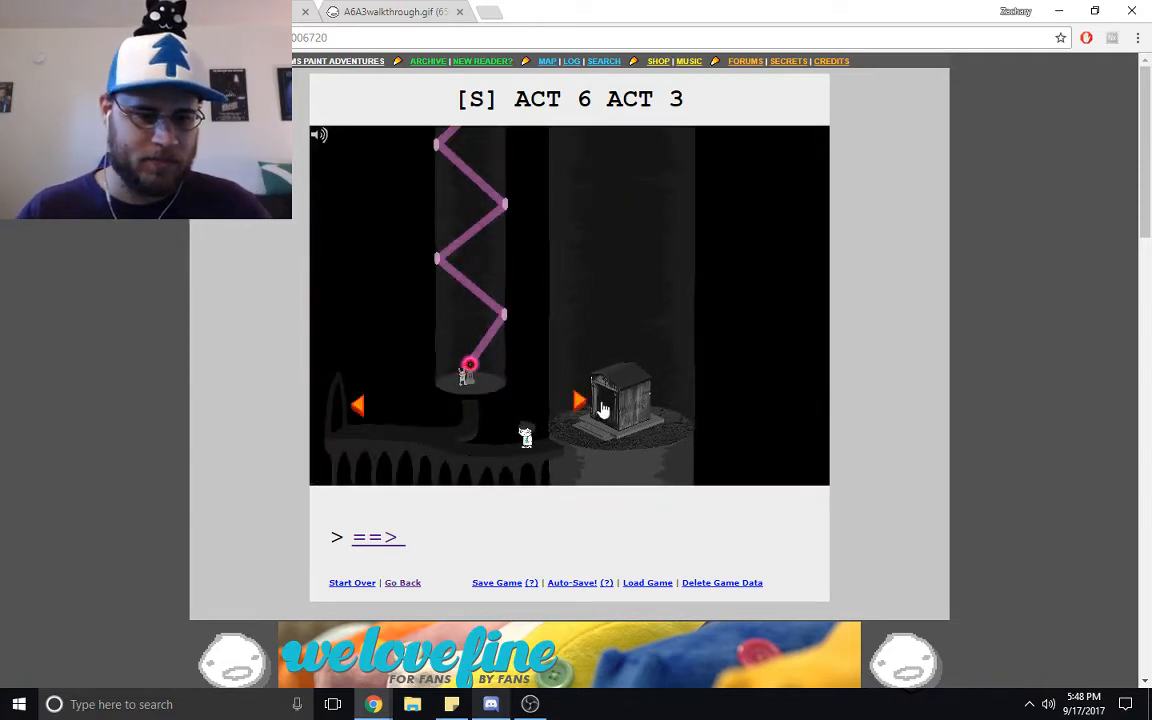
pyautogui.click(580, 402)
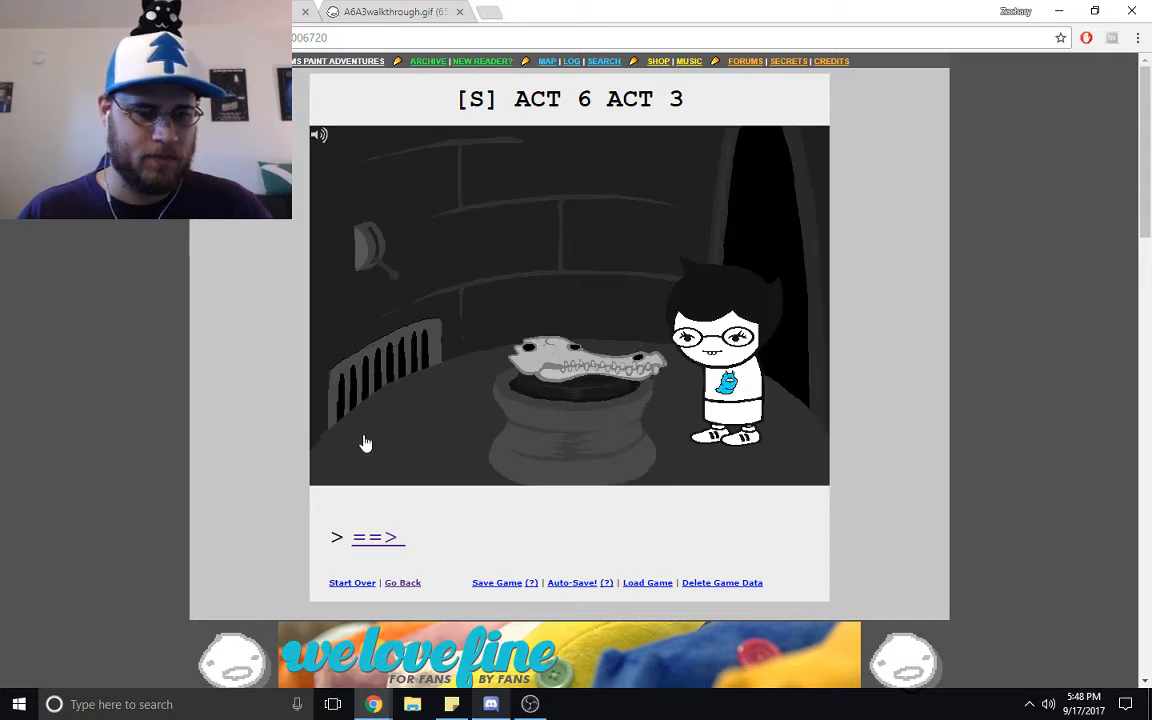
pyautogui.click(570, 360)
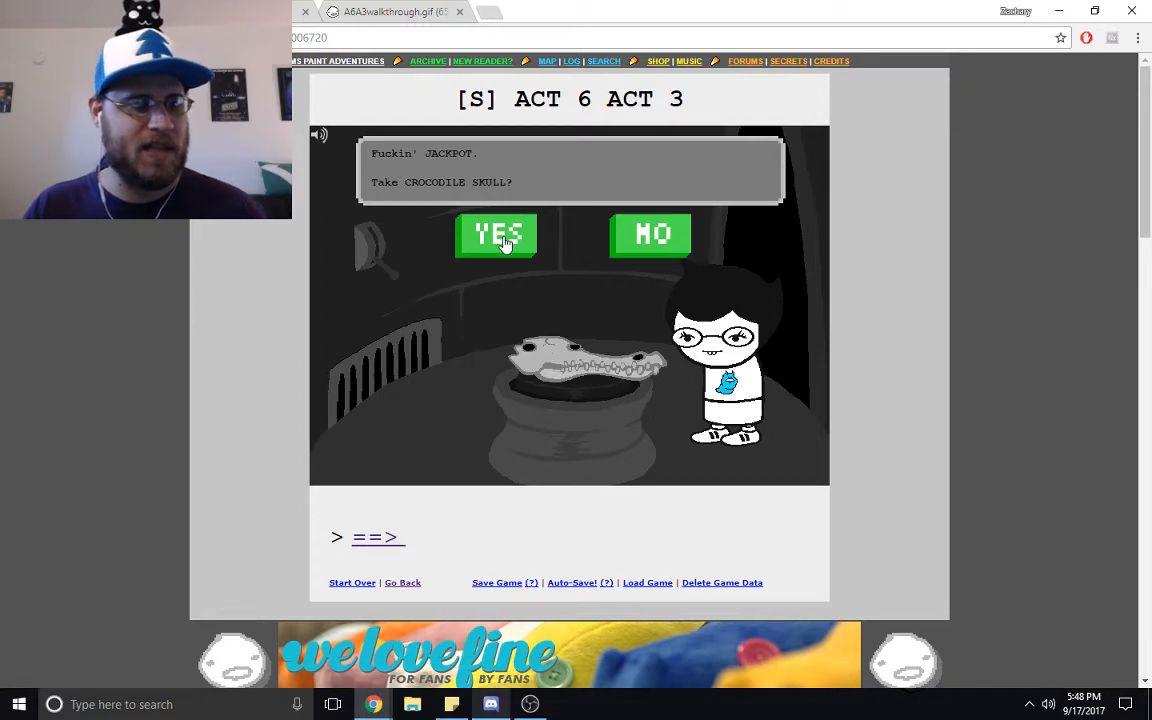
pyautogui.click(496, 234)
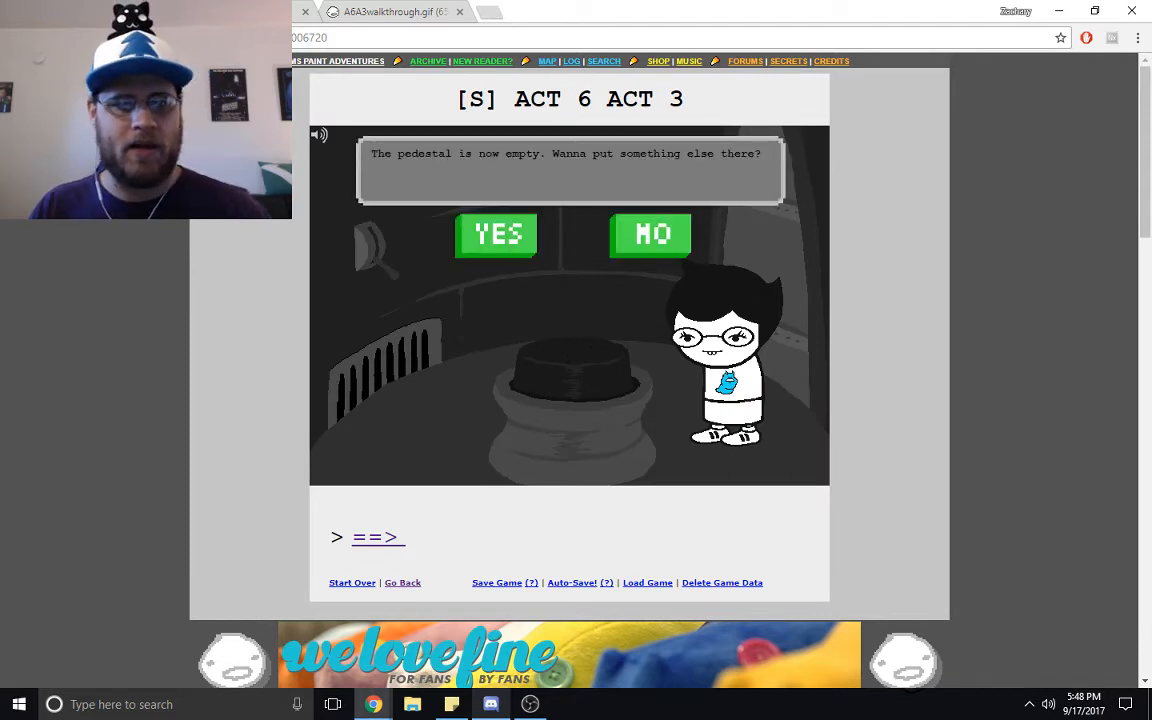
pyautogui.click(652, 232)
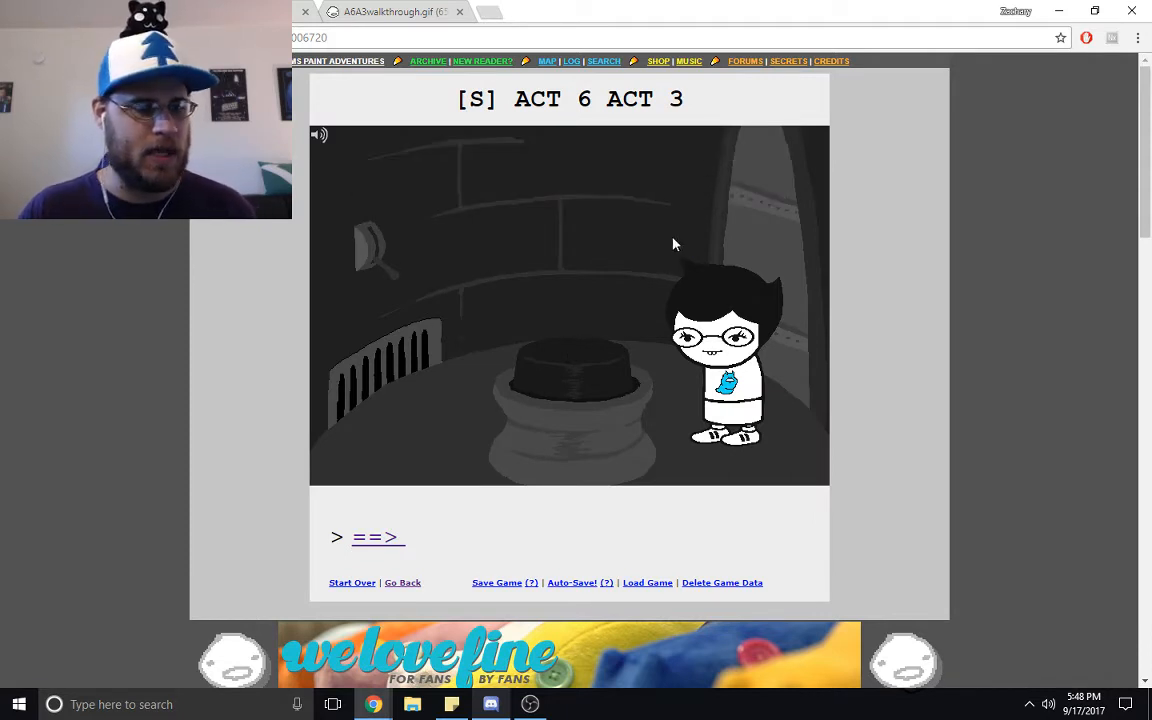
pyautogui.moveTo(480, 226)
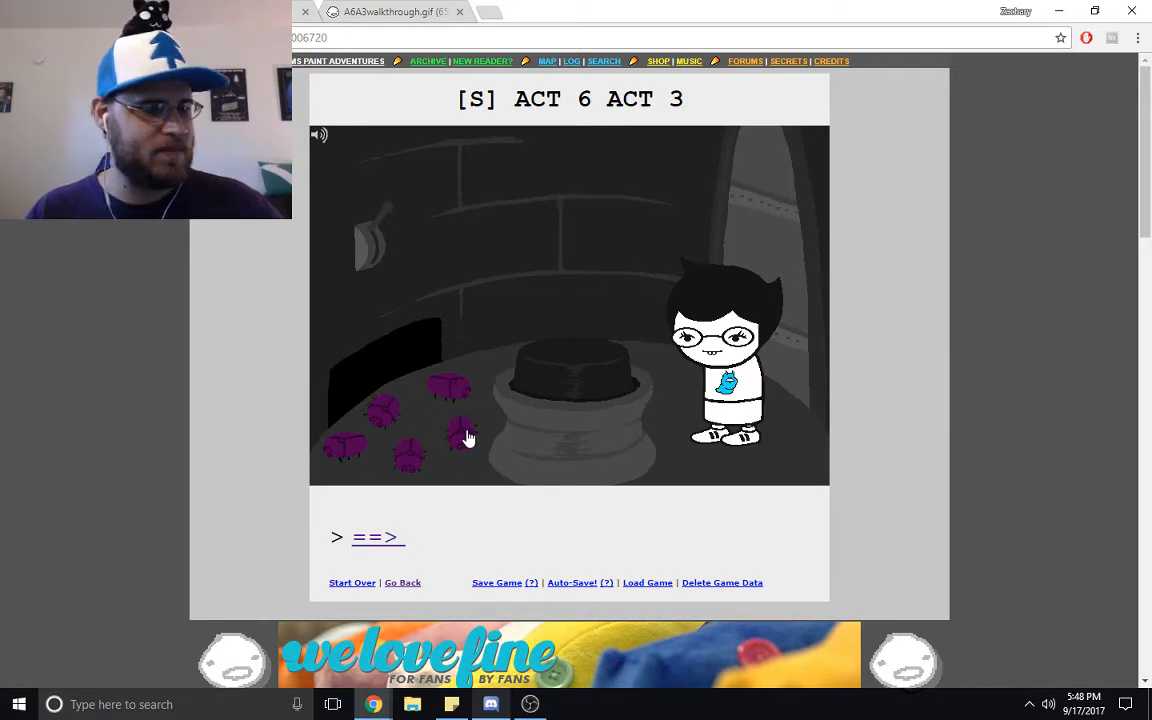
# - Place the cake on the empty pedestal, take it back, and agree to place another item
pyautogui.click(468, 438)
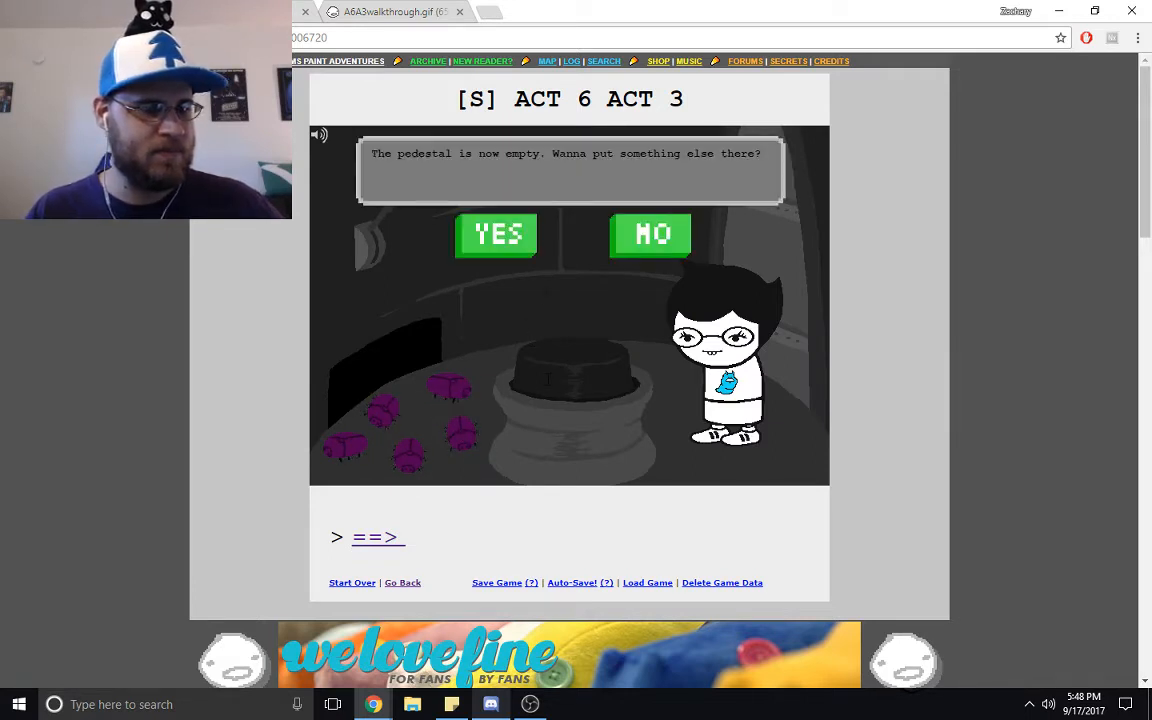
pyautogui.click(496, 234)
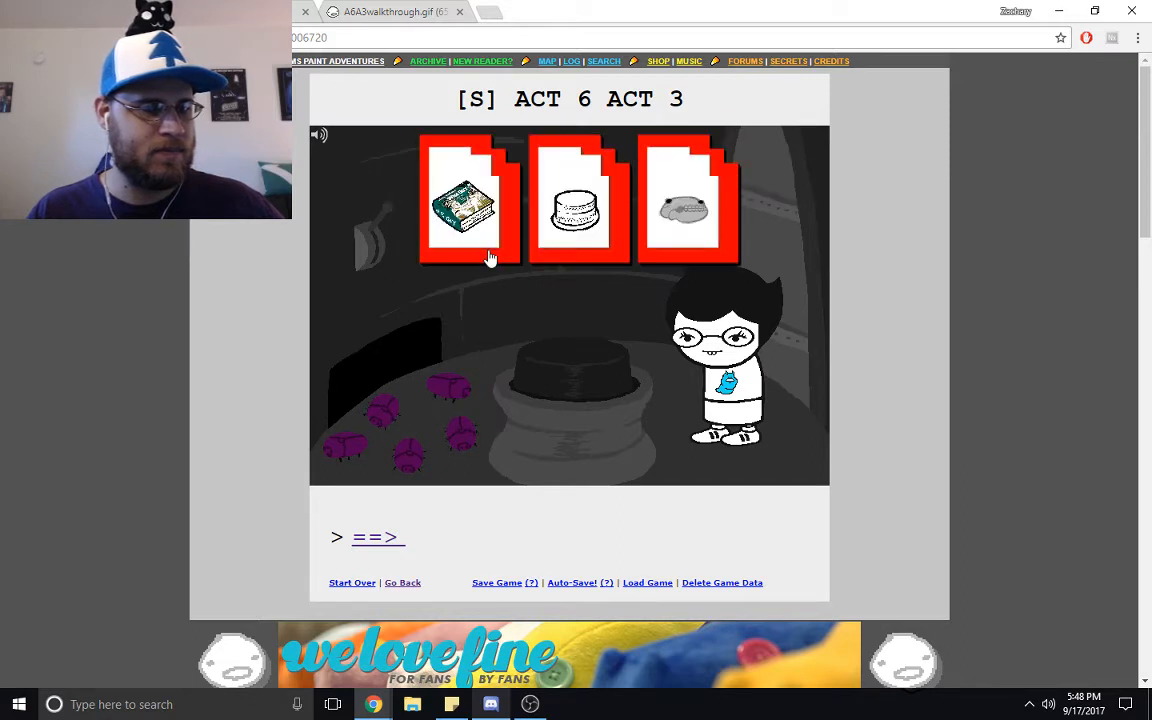
pyautogui.moveTo(608, 278)
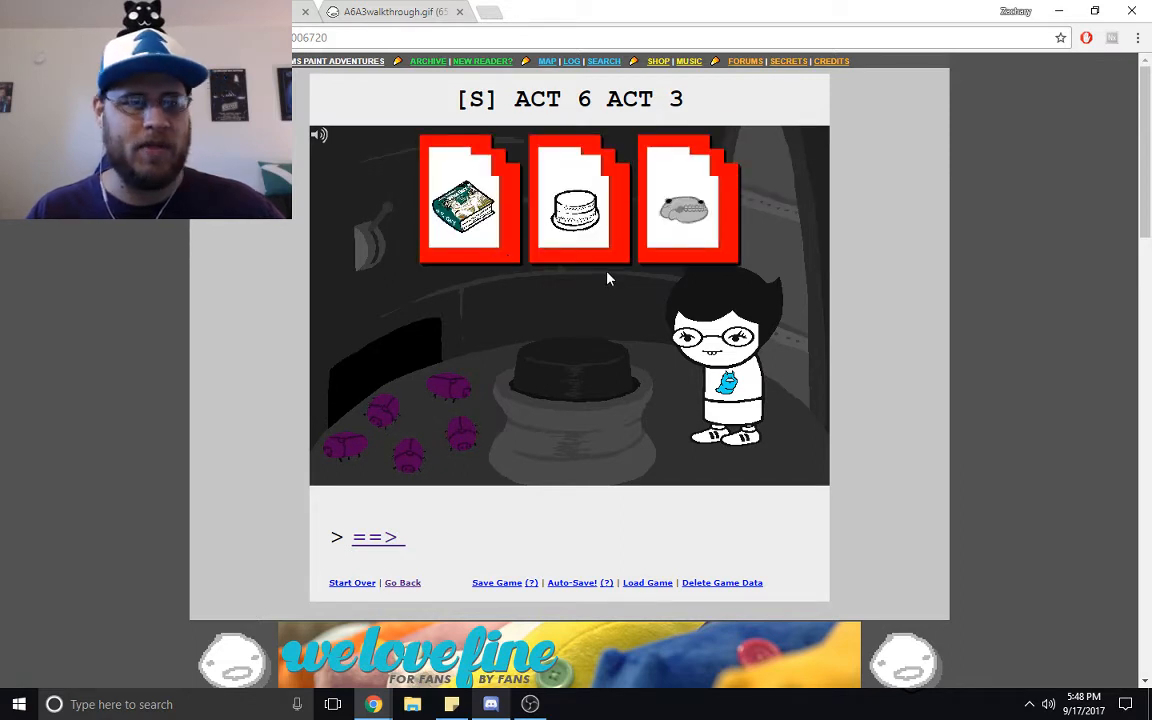
pyautogui.moveTo(468, 144)
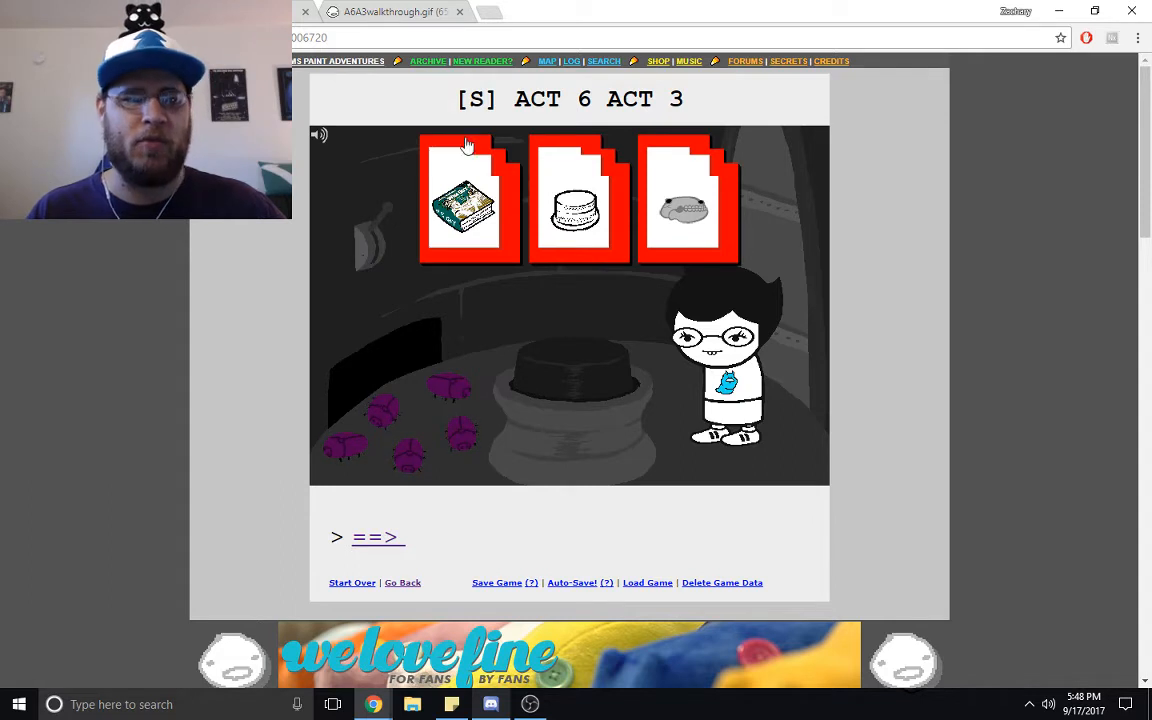
pyautogui.moveTo(536, 260)
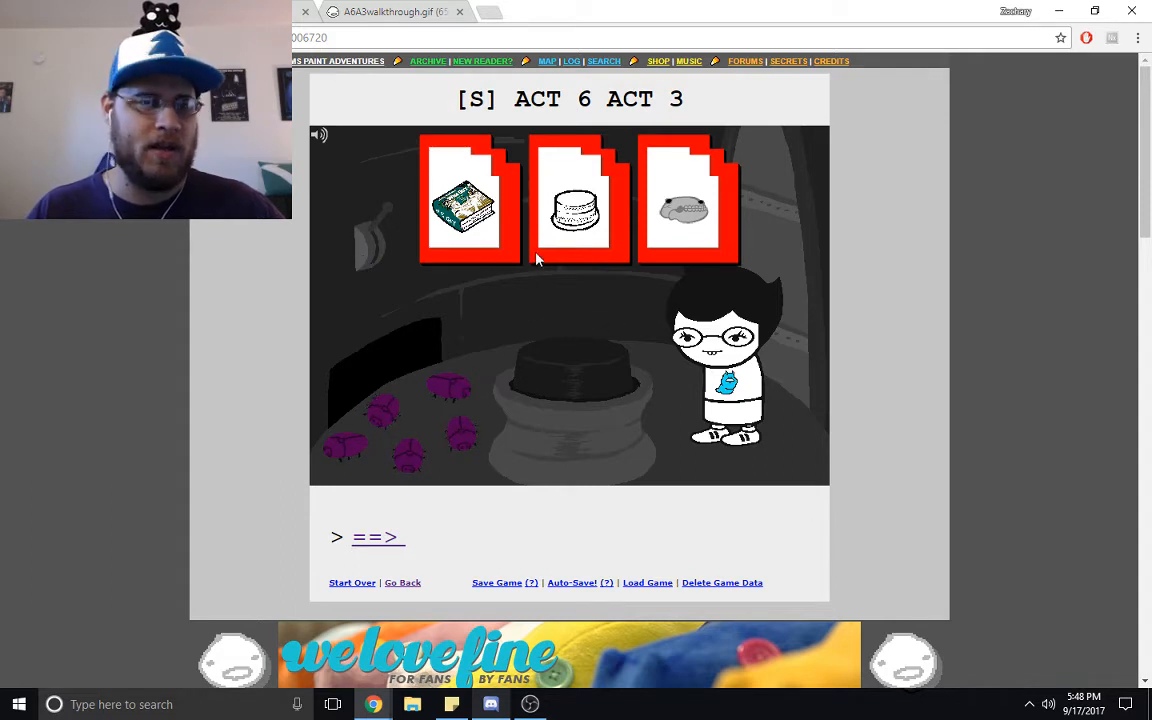
pyautogui.moveTo(564, 250)
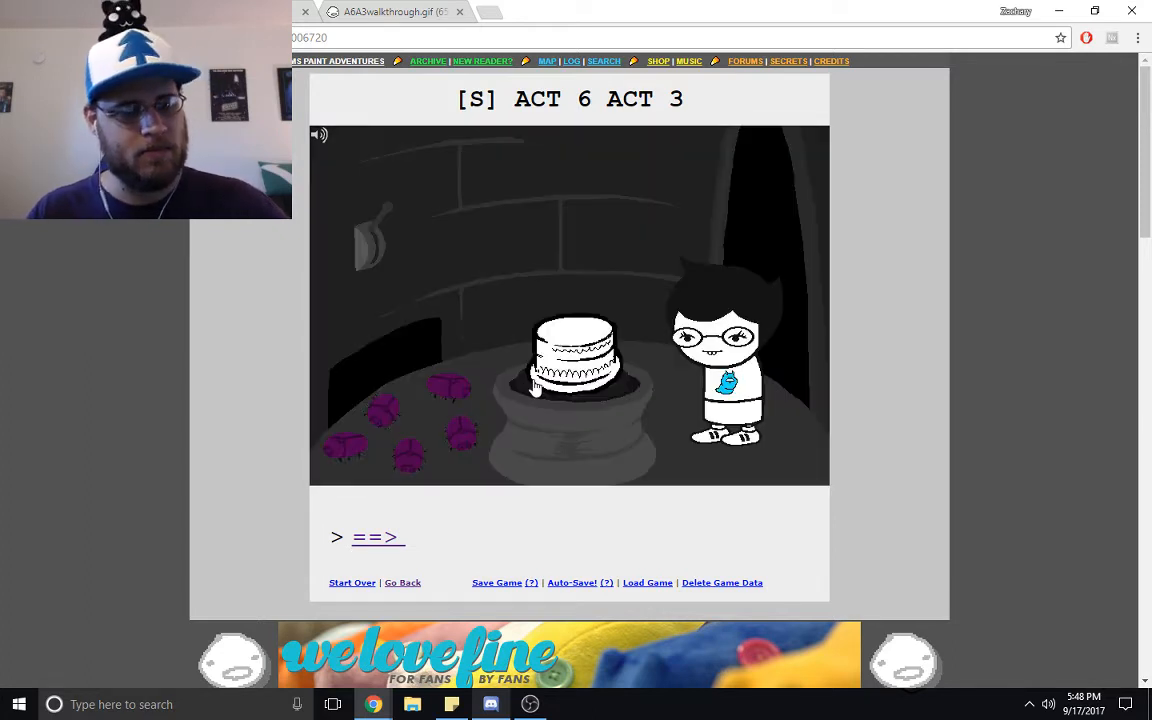
pyautogui.click(576, 364)
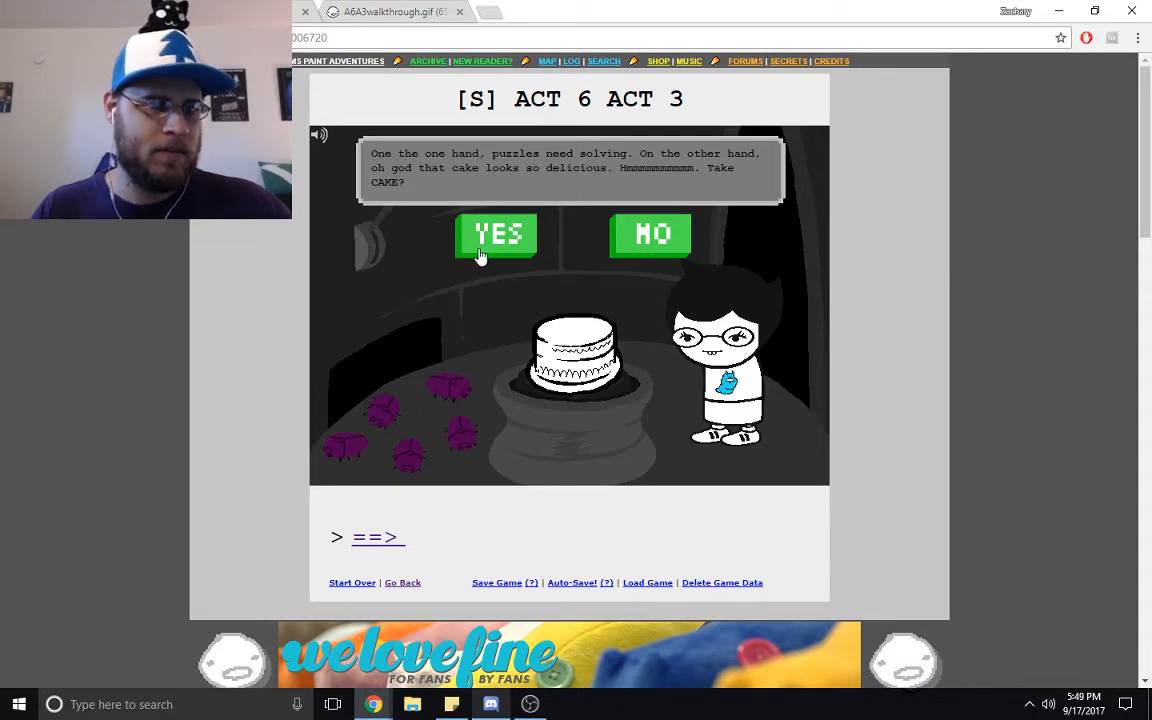
pyautogui.click(496, 236)
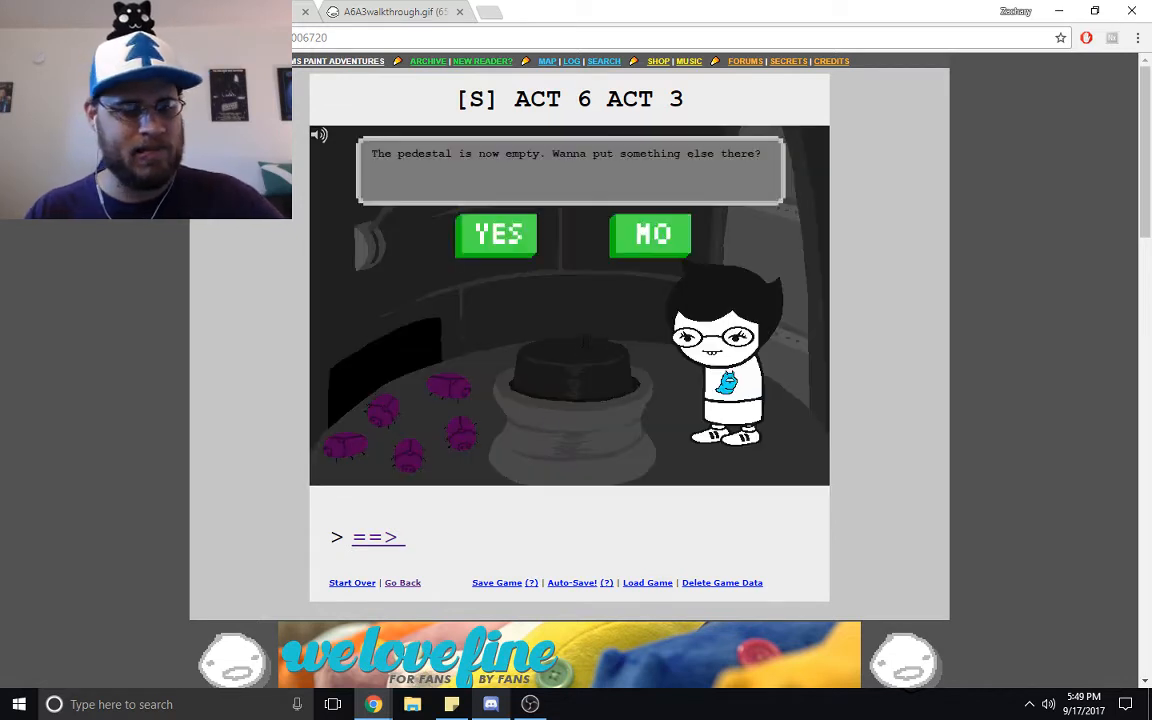
pyautogui.click(652, 234)
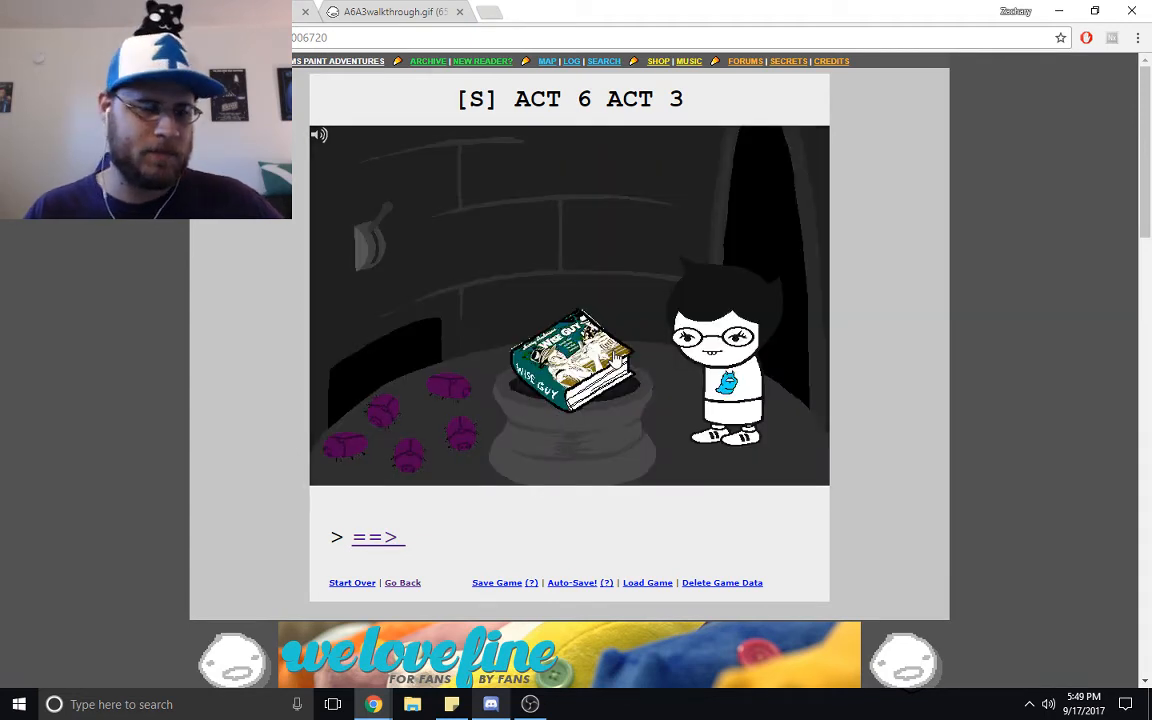
pyautogui.moveTo(528, 442)
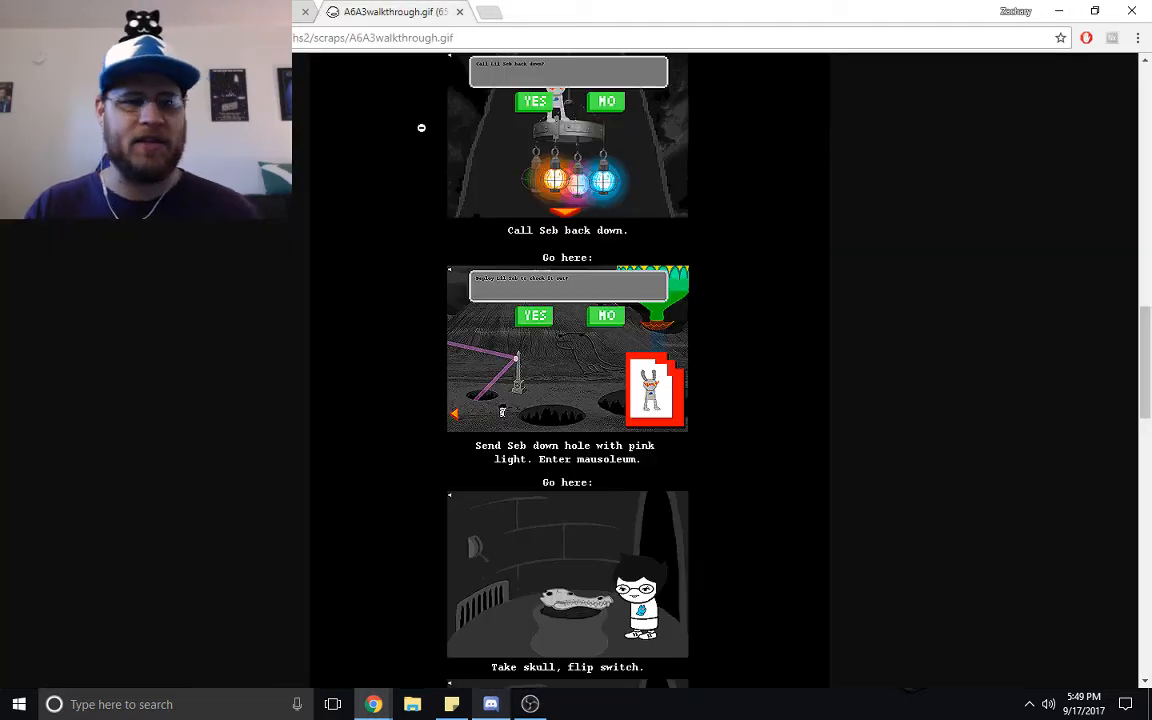
pyautogui.moveTo(836, 428)
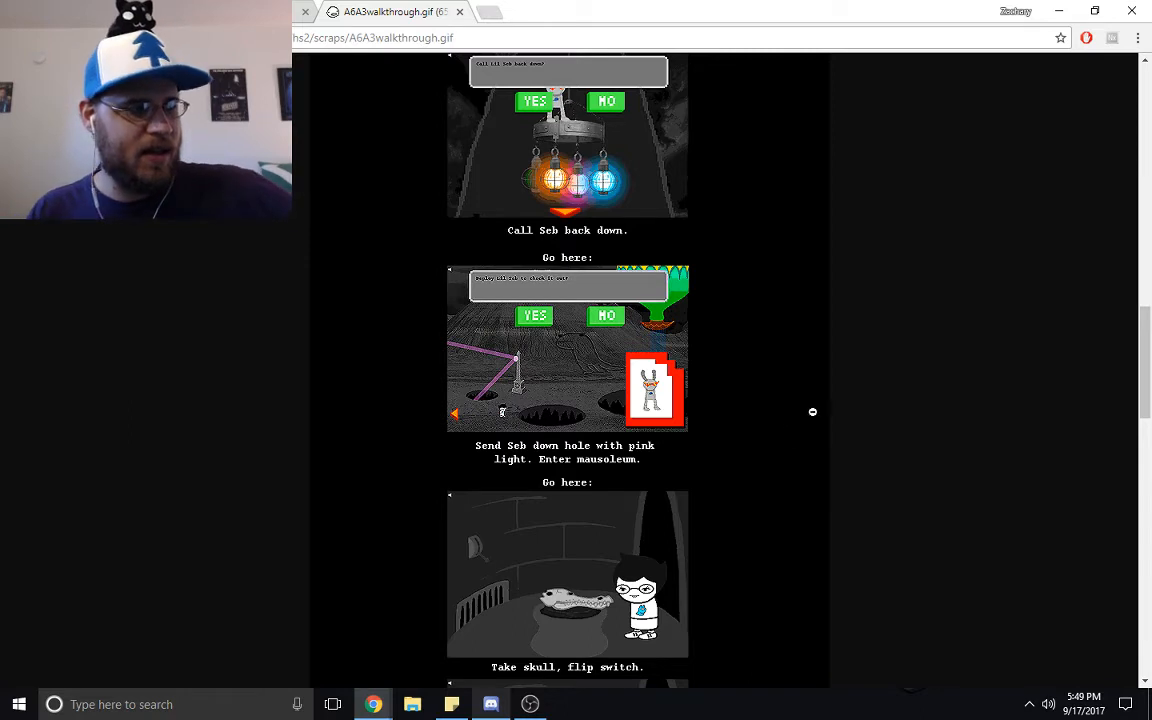
pyautogui.moveTo(876, 408)
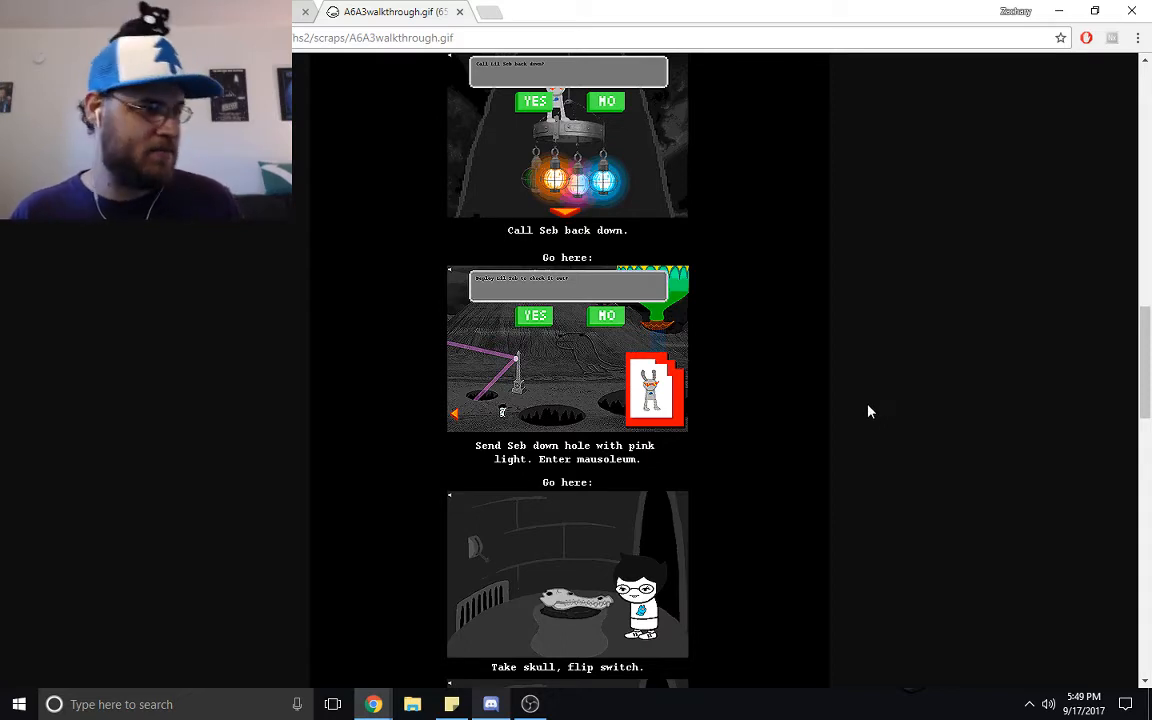
pyautogui.scroll(-3)
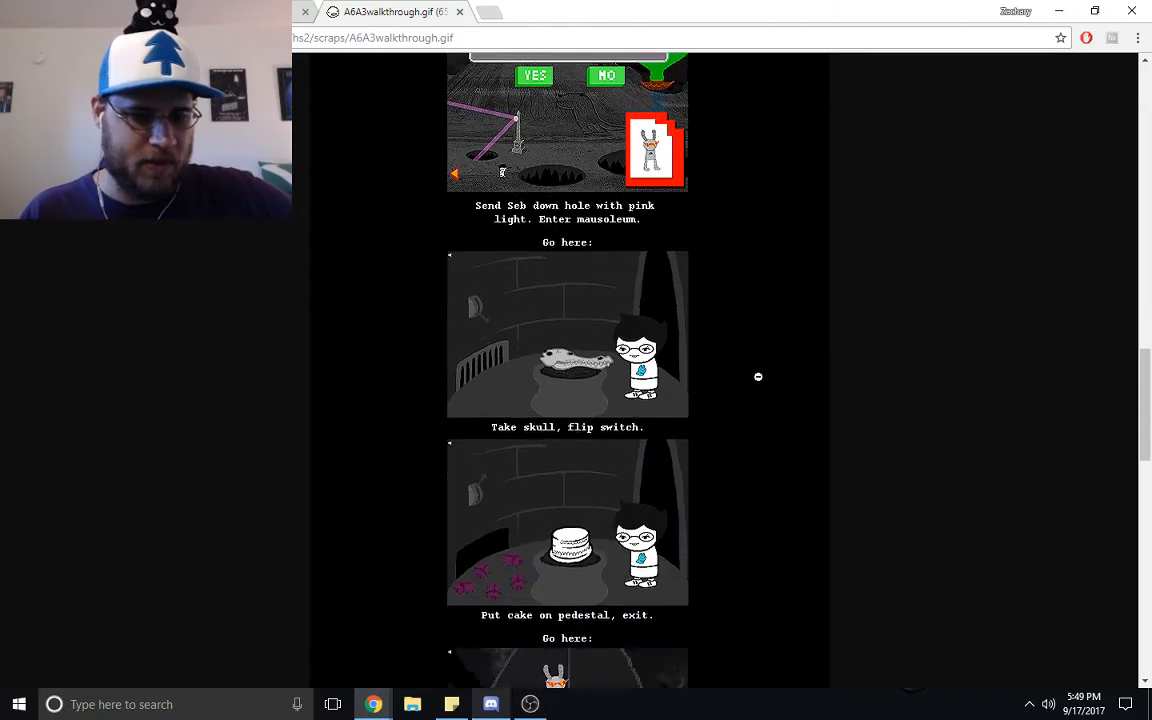
pyautogui.scroll(-3)
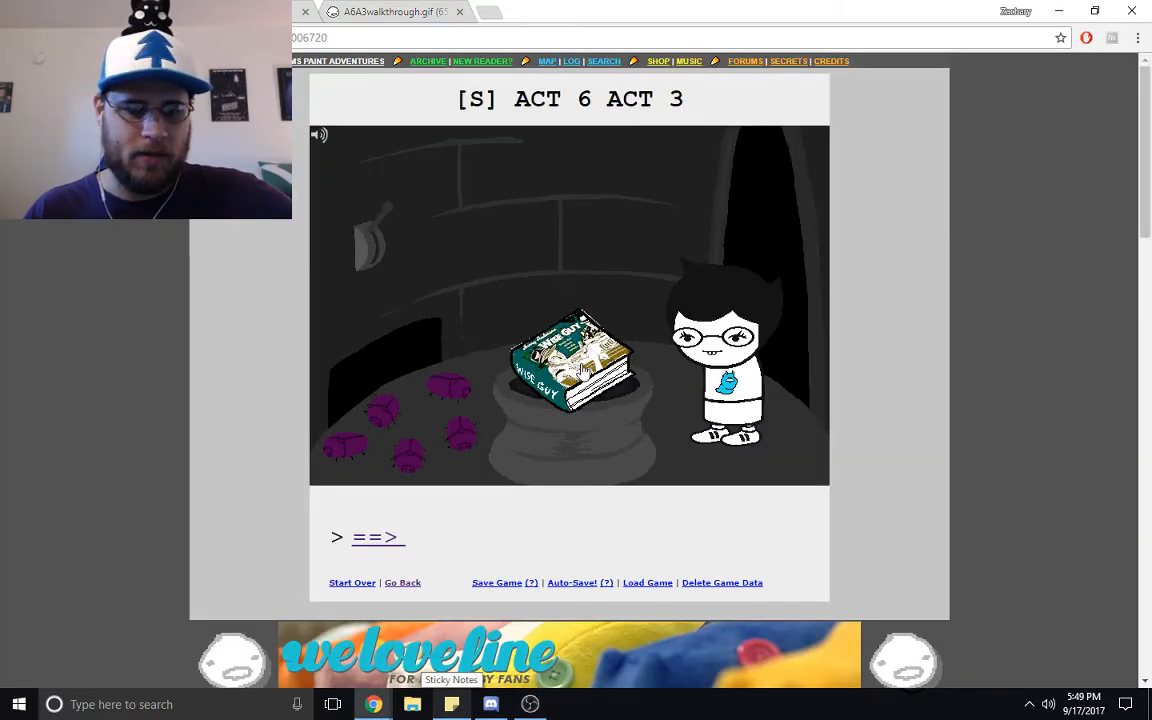
# - Take the WINE GUY book off the pedestal and leave the mausoleum
pyautogui.click(576, 368)
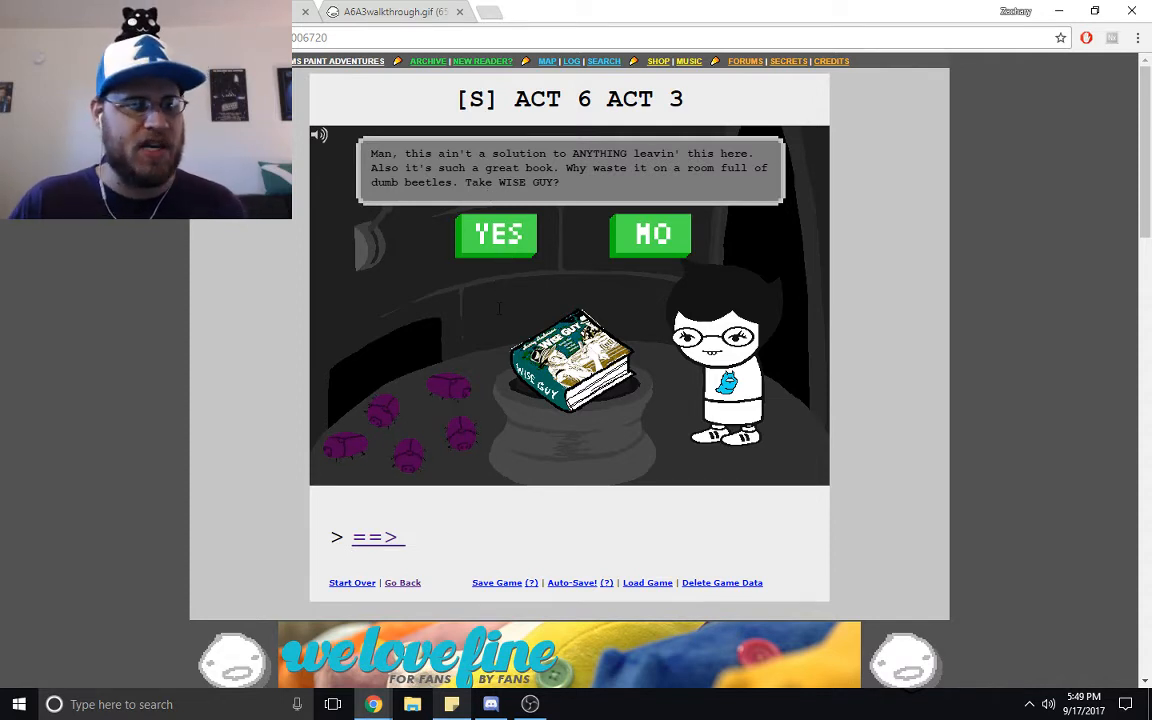
pyautogui.click(496, 234)
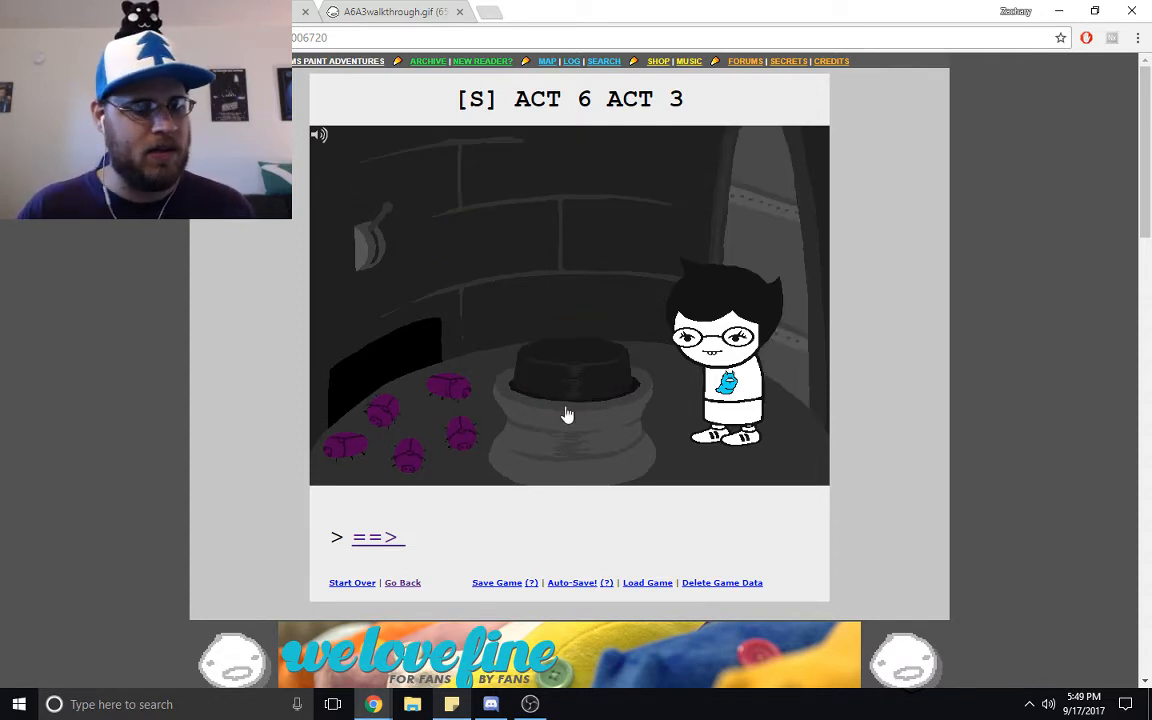
pyautogui.click(568, 414)
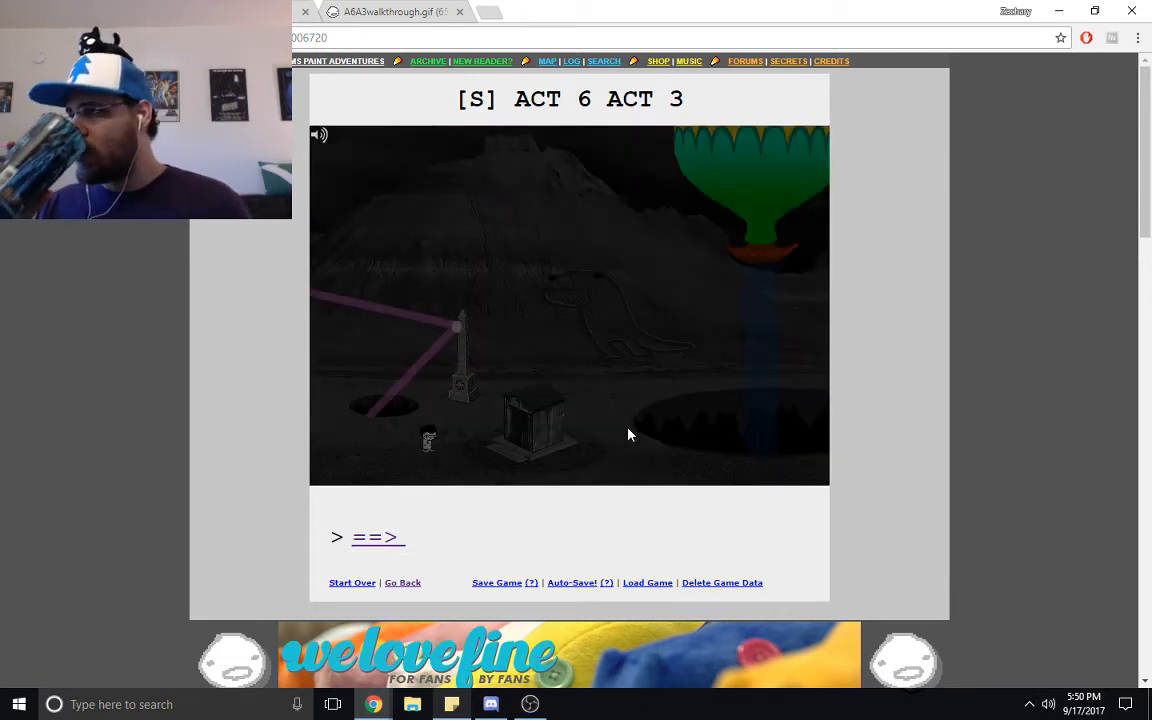
pyautogui.moveTo(630, 436)
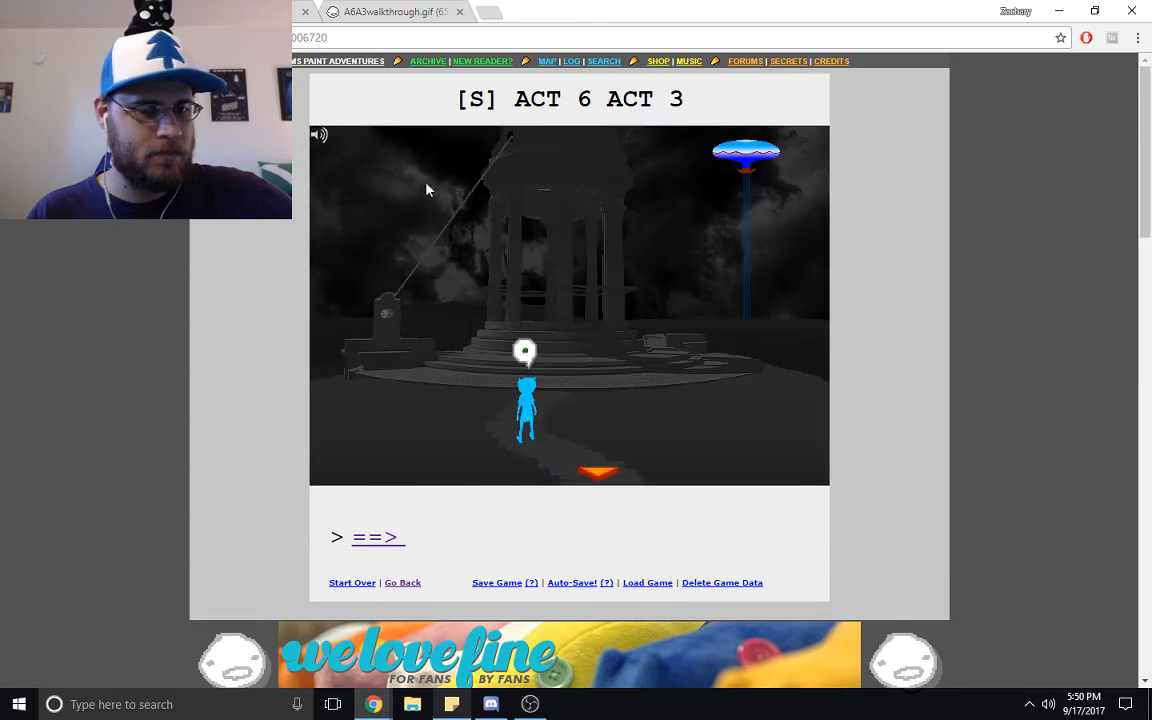
pyautogui.moveTo(562, 314)
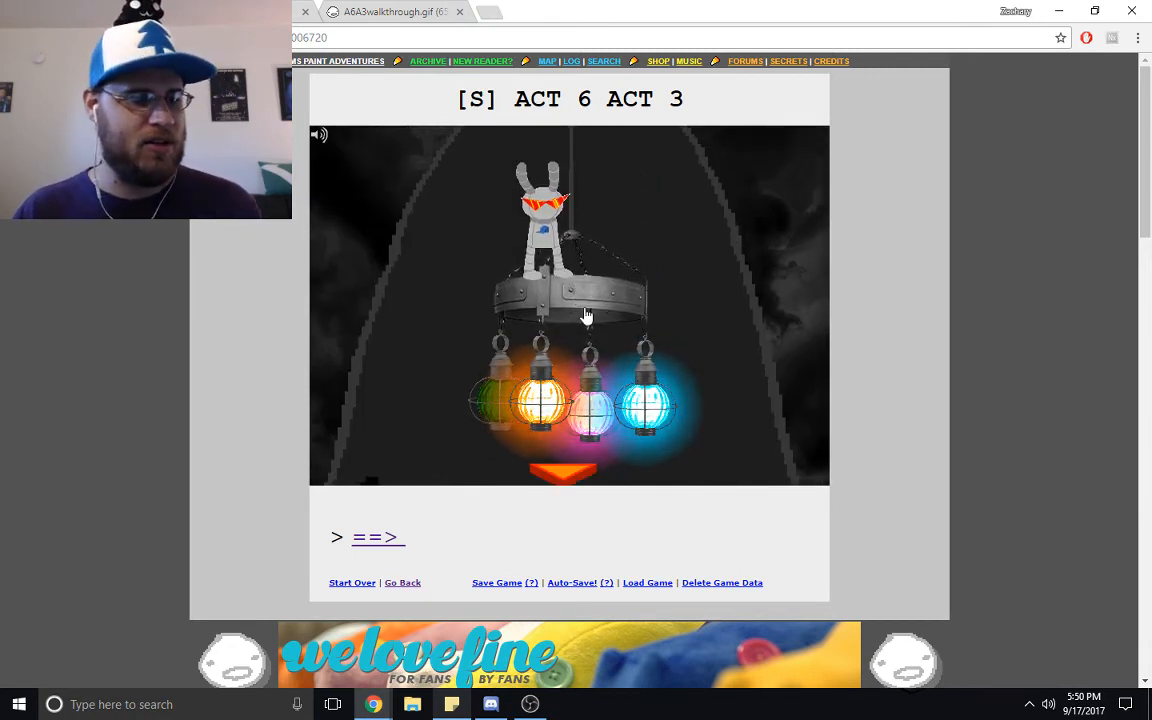
# - Rotate the lantern chandelier once, answering YES, giving order orange, blue, green, pink
pyautogui.click(584, 312)
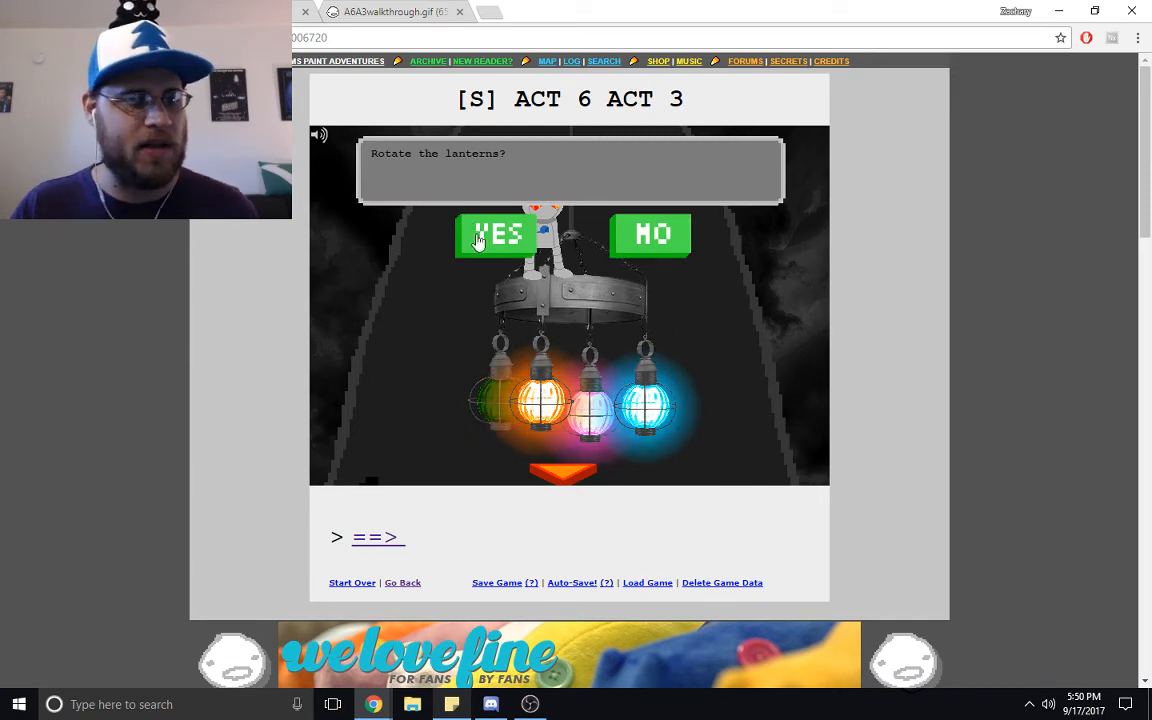
pyautogui.click(496, 232)
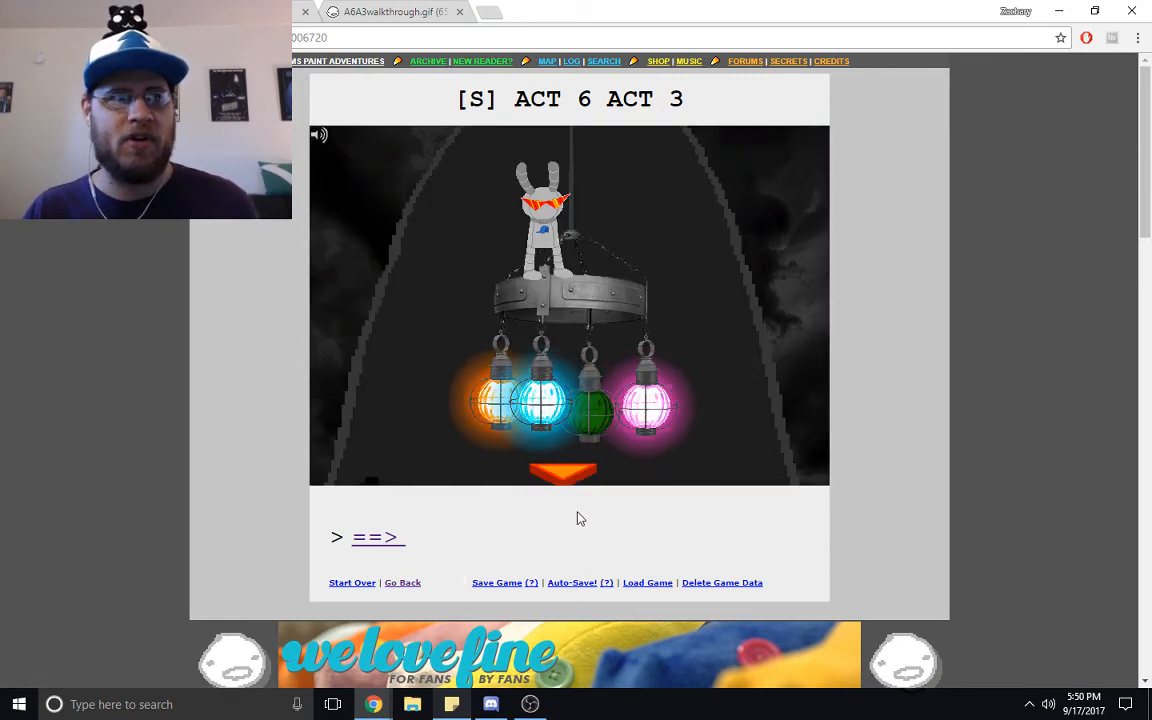
pyautogui.moveTo(620, 504)
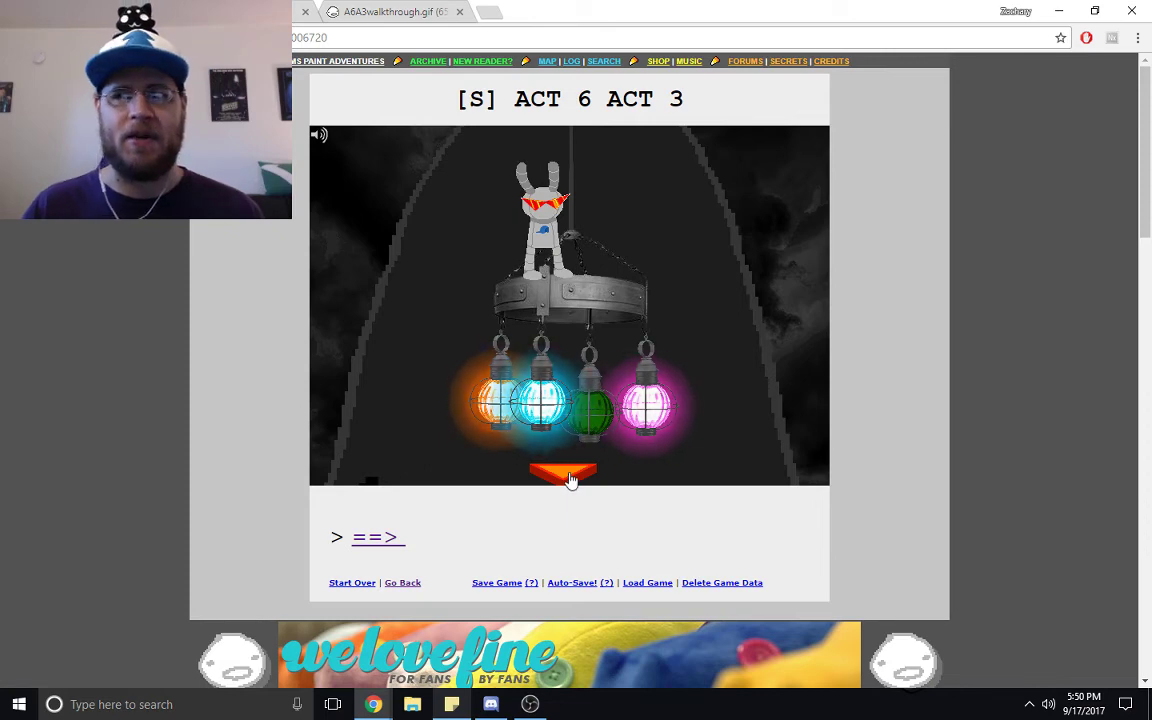
pyautogui.moveTo(568, 460)
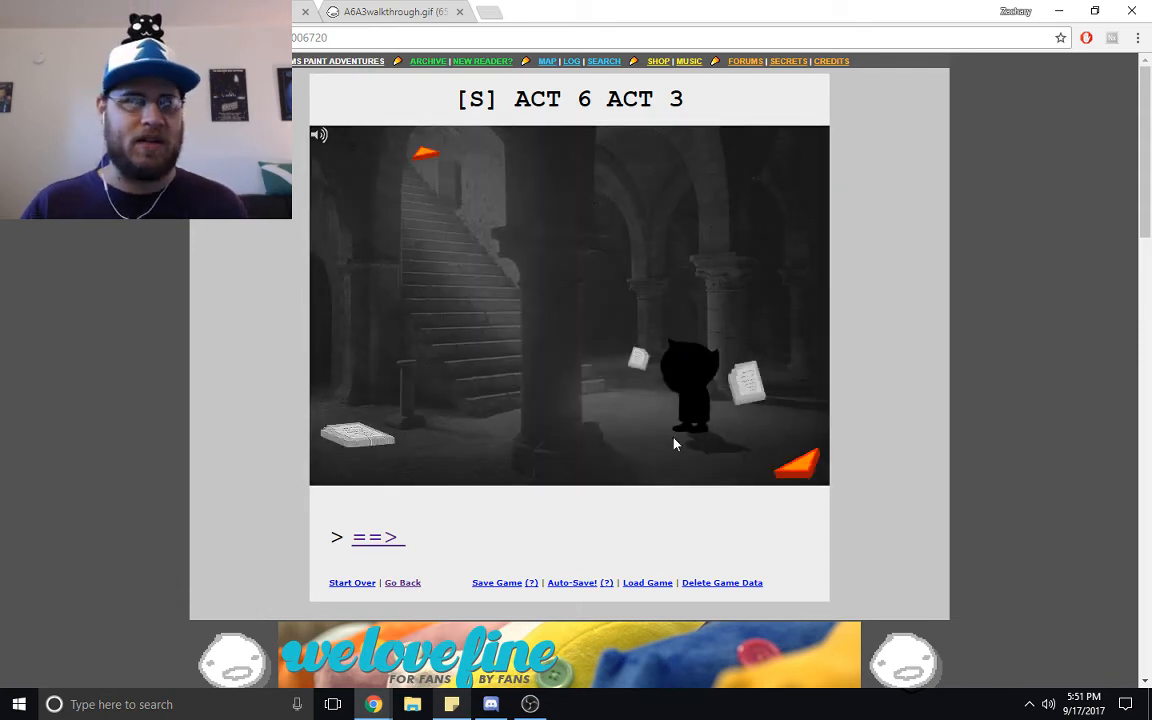
pyautogui.moveTo(804, 468)
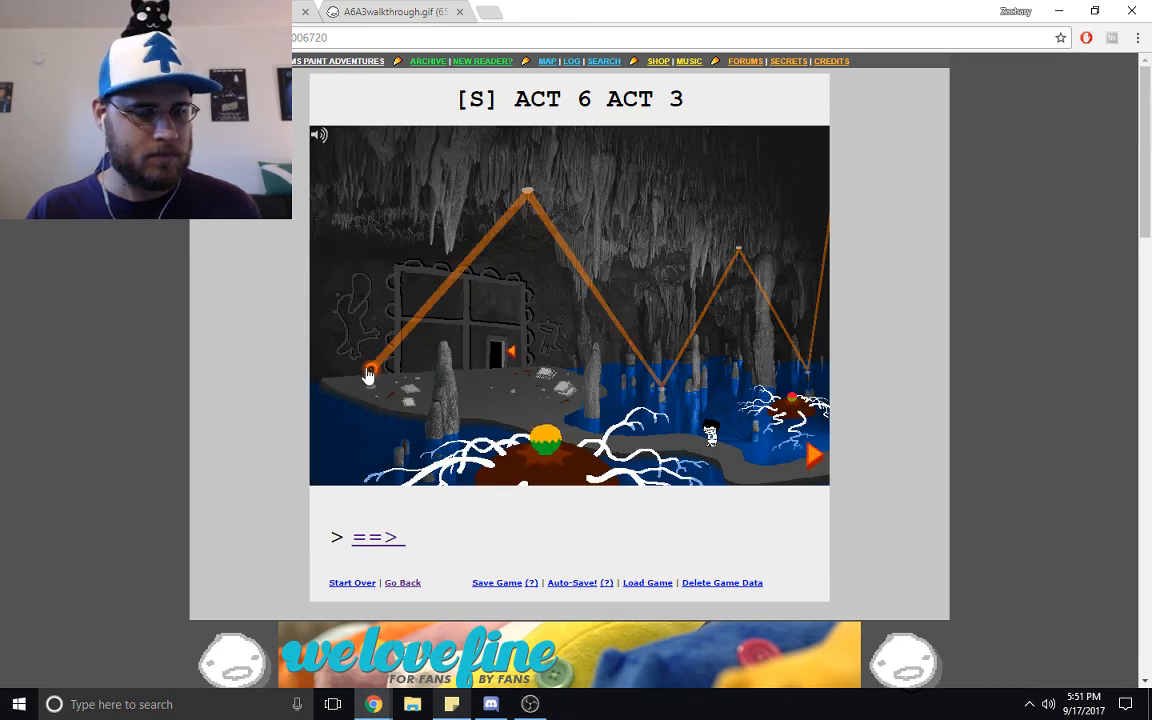
# - Flip the cave switch, answering YES, releasing the seed pod
pyautogui.click(368, 370)
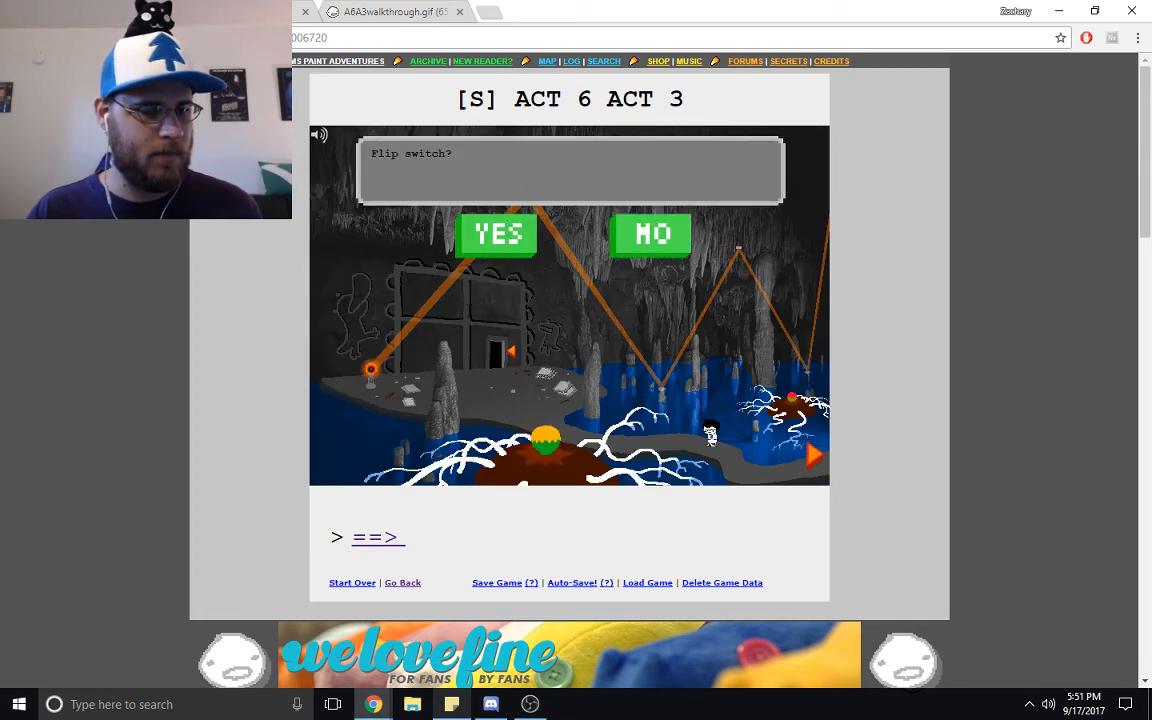
pyautogui.click(496, 234)
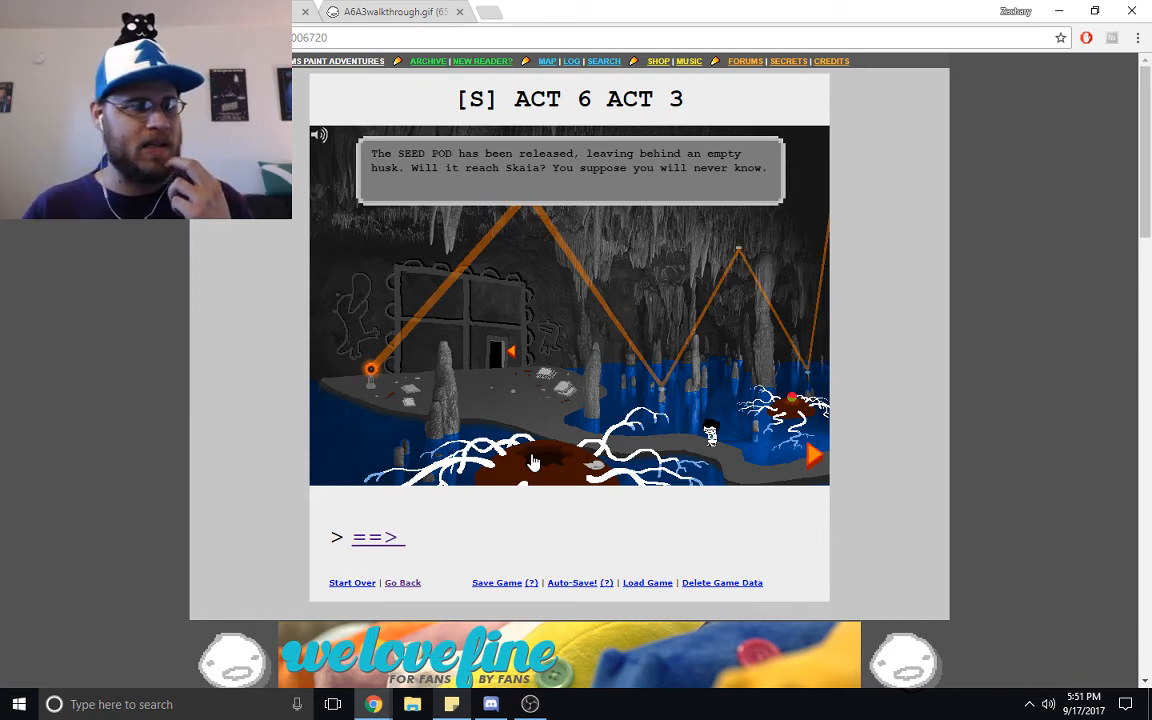
pyautogui.moveTo(588, 368)
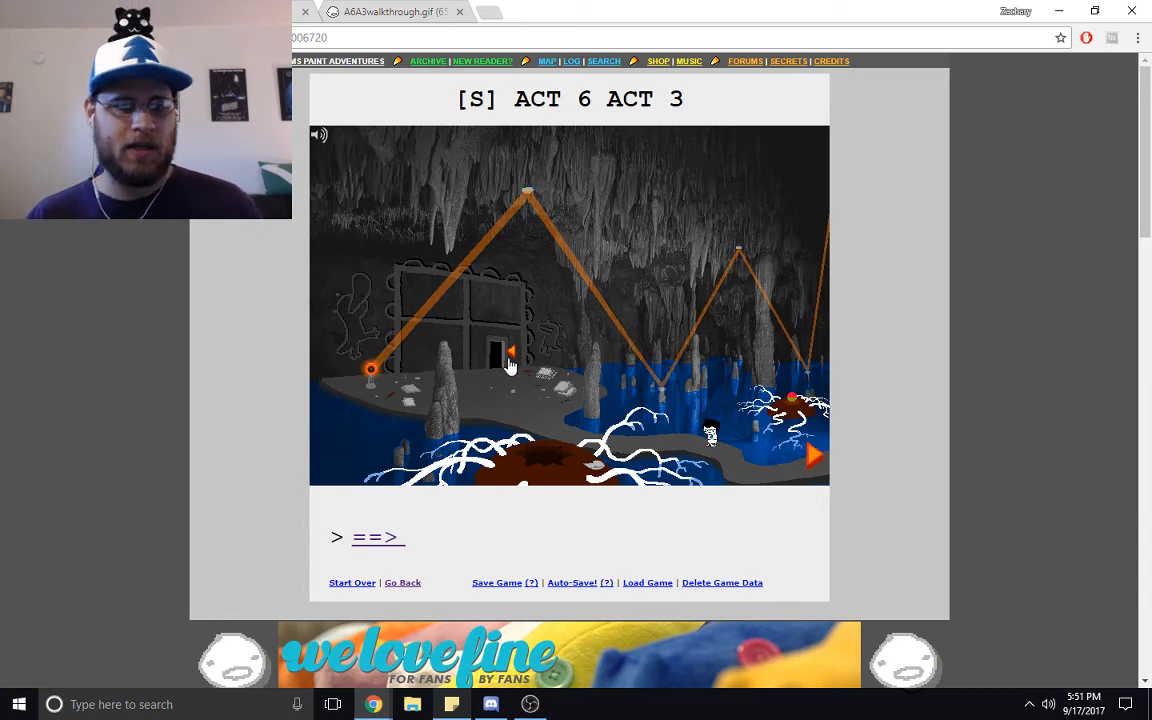
pyautogui.moveTo(512, 356)
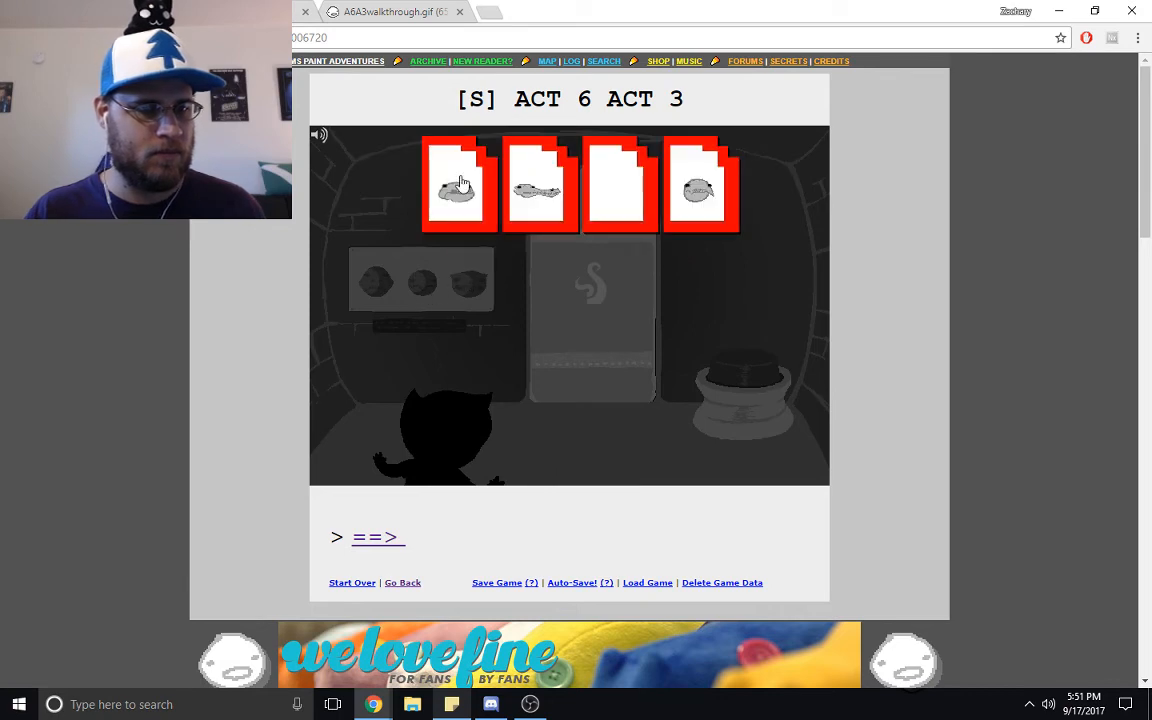
# - Place inventory skulls into the left and right indentations, confirming YES for each
pyautogui.click(458, 184)
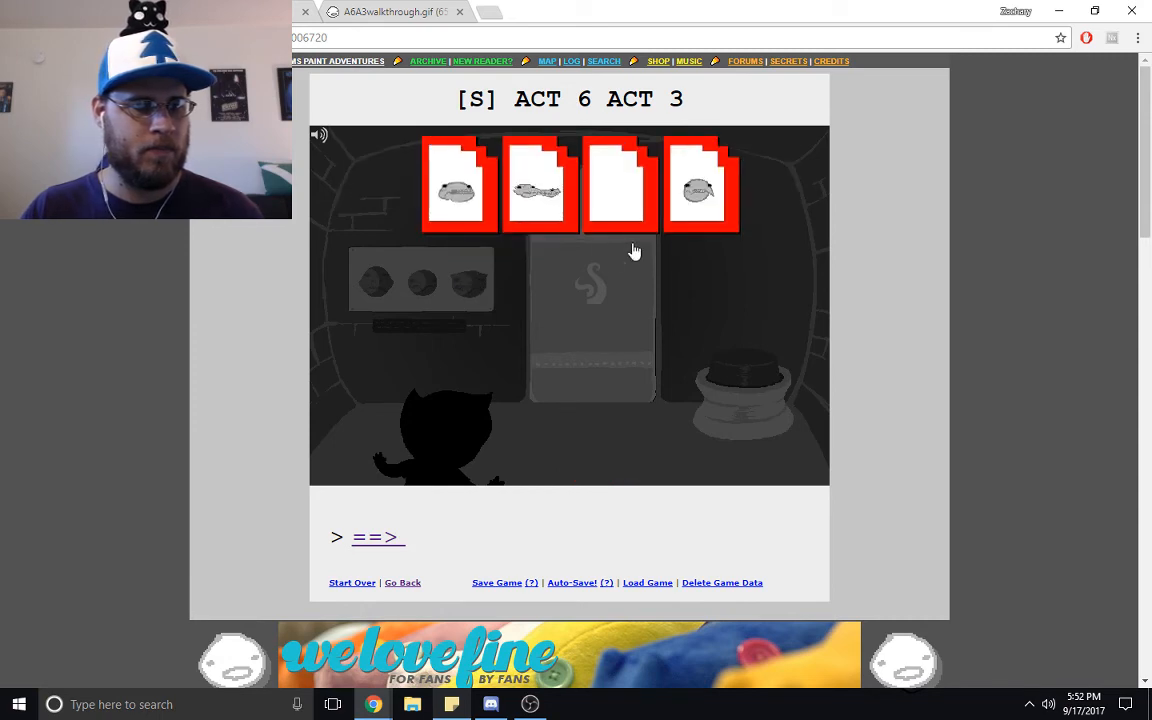
pyautogui.moveTo(472, 220)
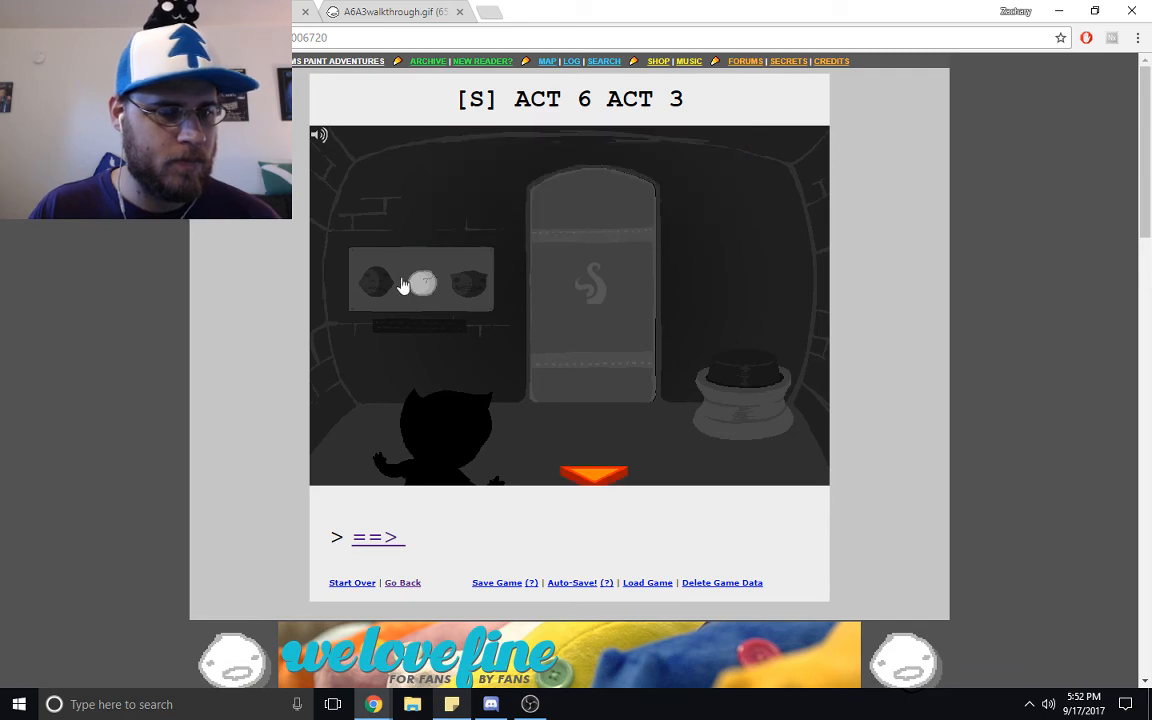
pyautogui.click(420, 284)
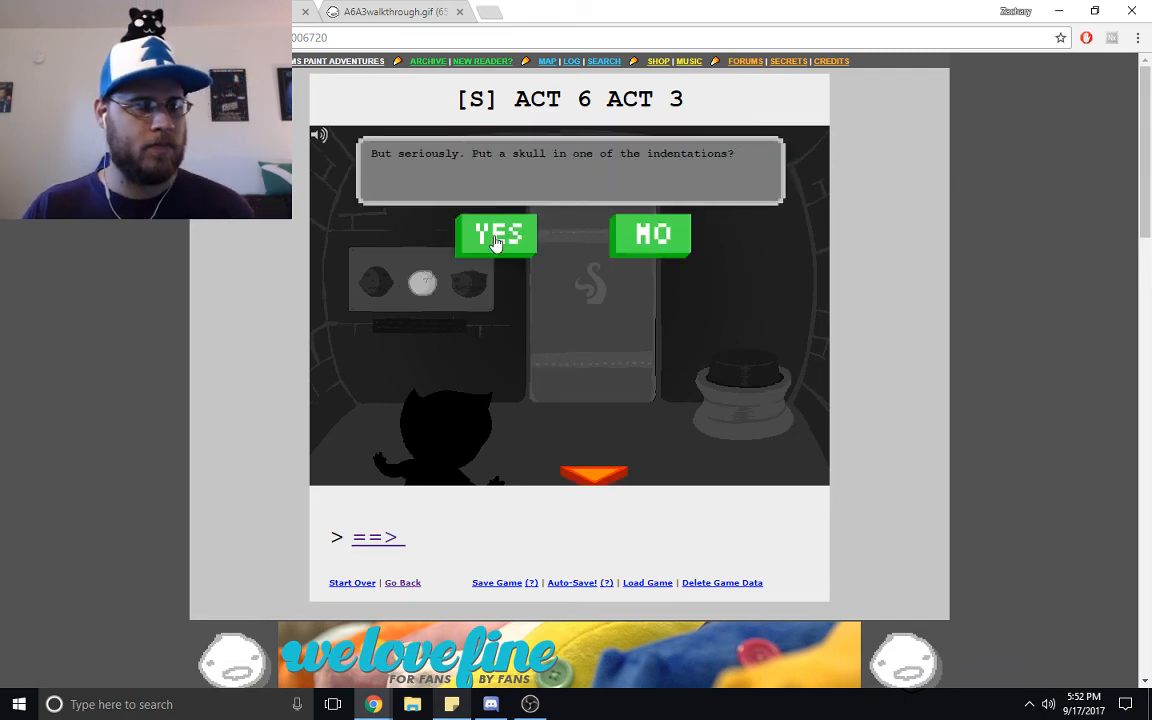
pyautogui.click(496, 236)
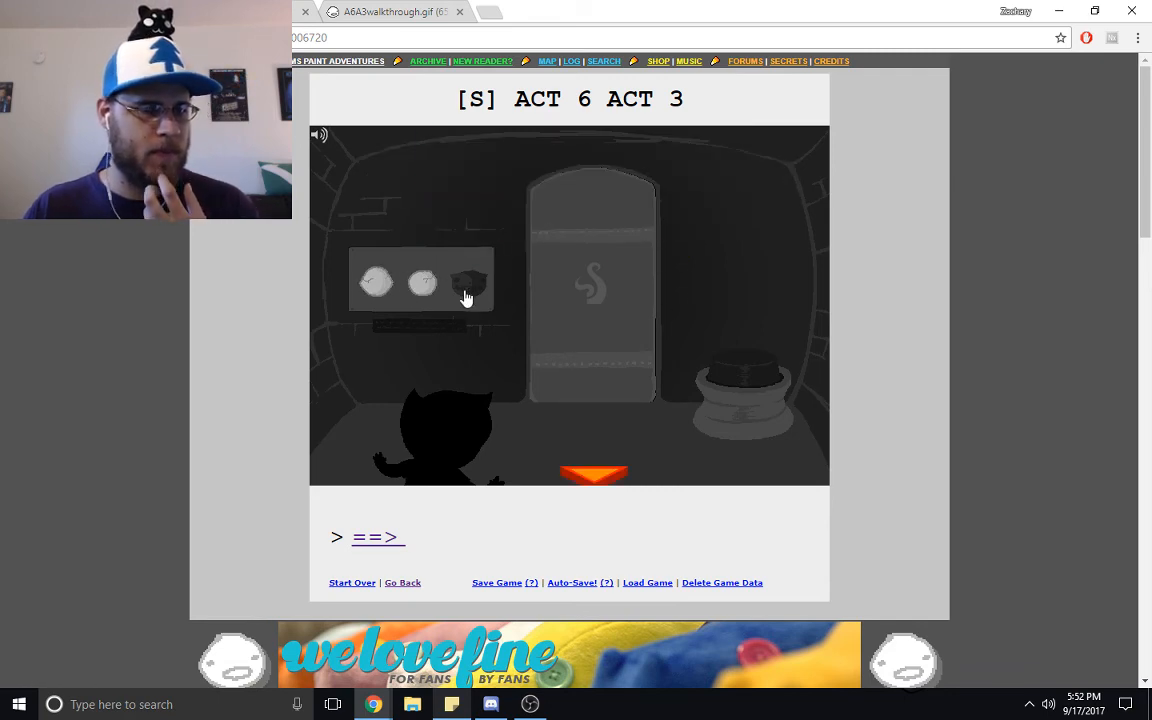
pyautogui.click(470, 282)
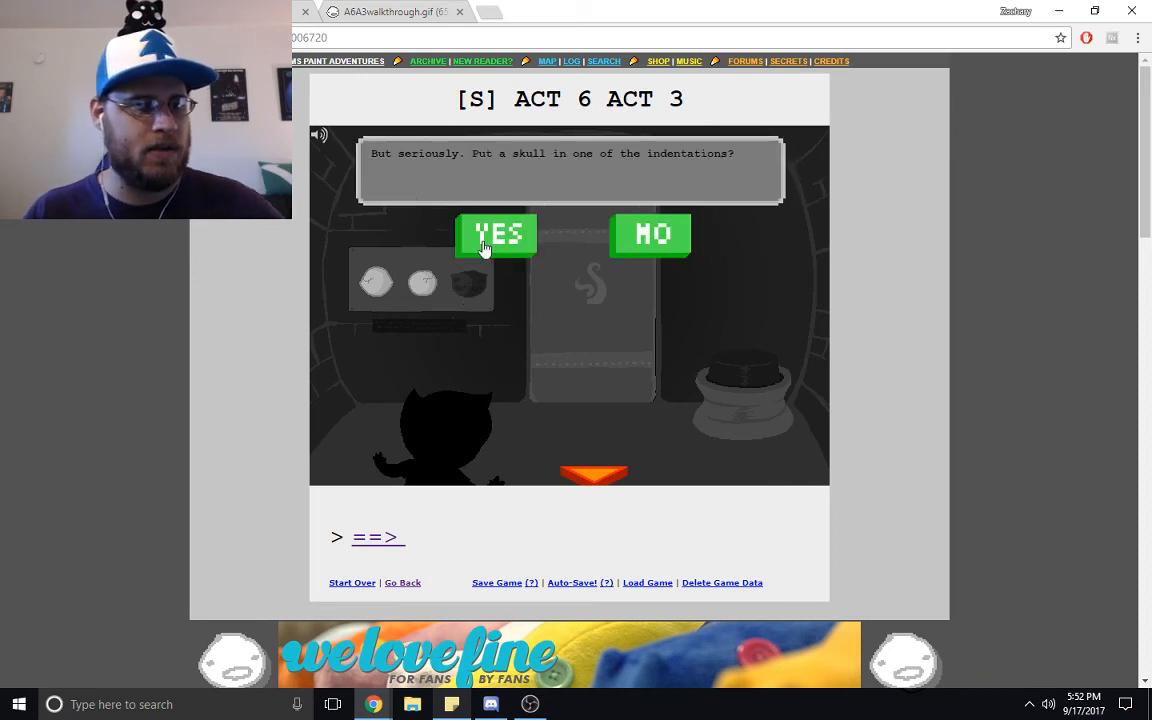
pyautogui.click(496, 236)
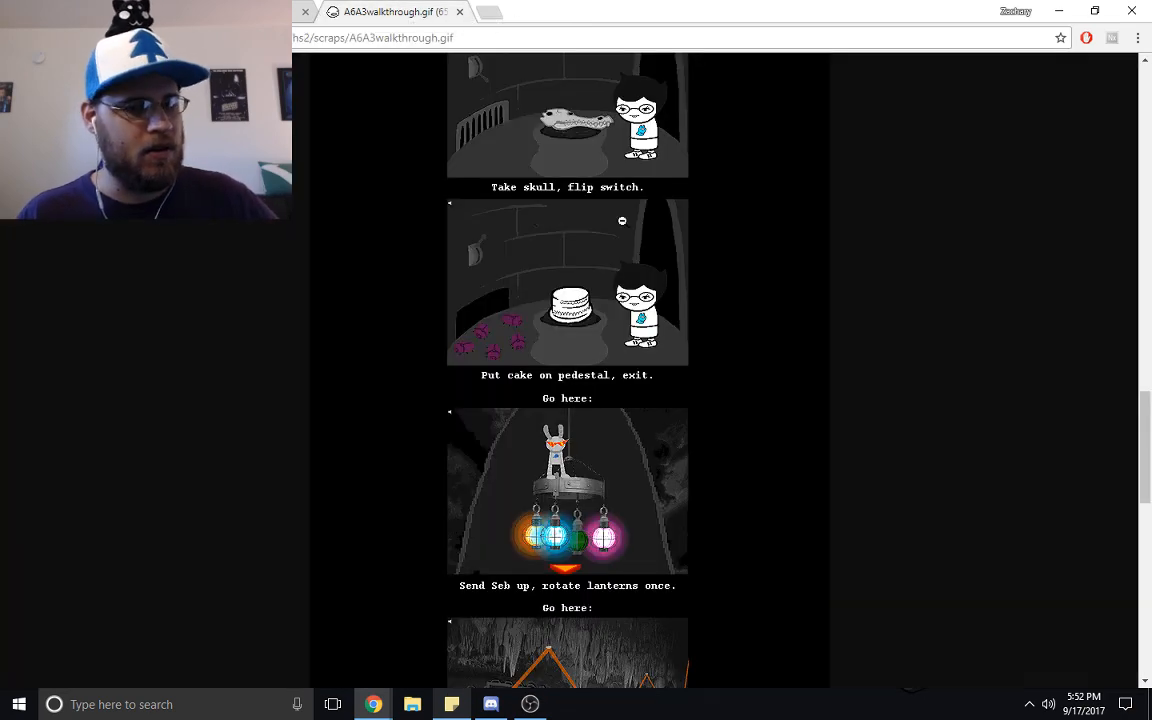
# - Scroll the walkthrough GIF down to the skull, cake and lantern steps
pyautogui.scroll(-3)
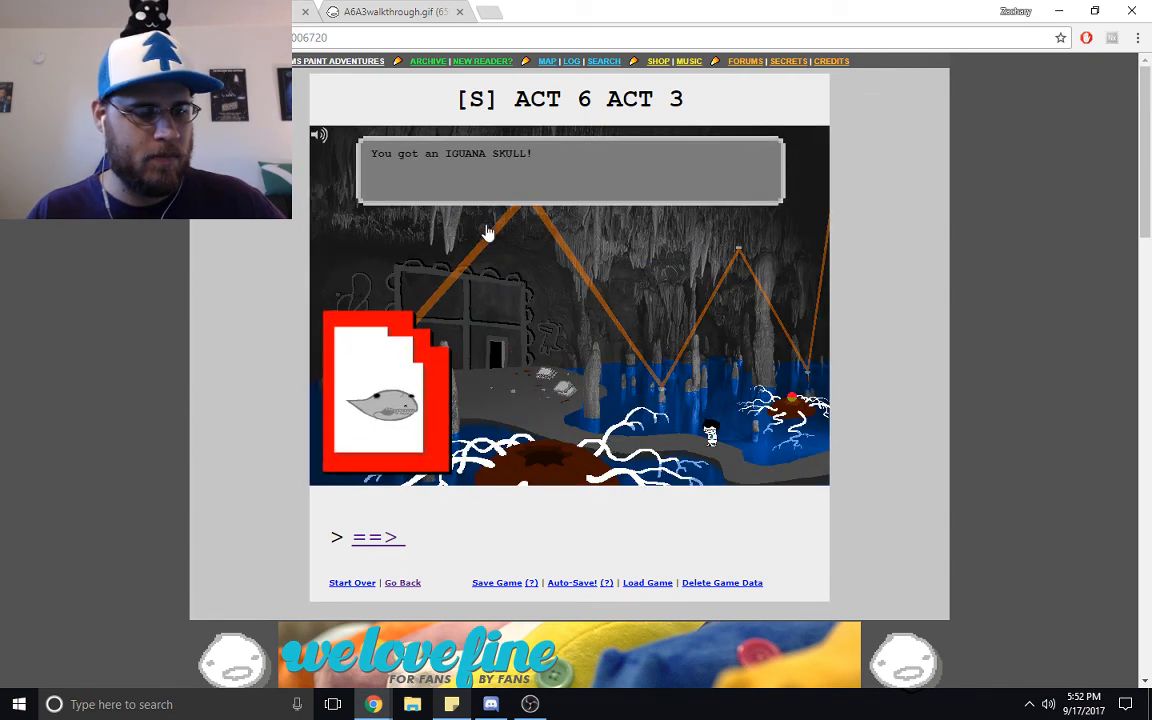
# - Examine the panel and place the third skull in the last indentation, confirming YES
pyautogui.click(500, 370)
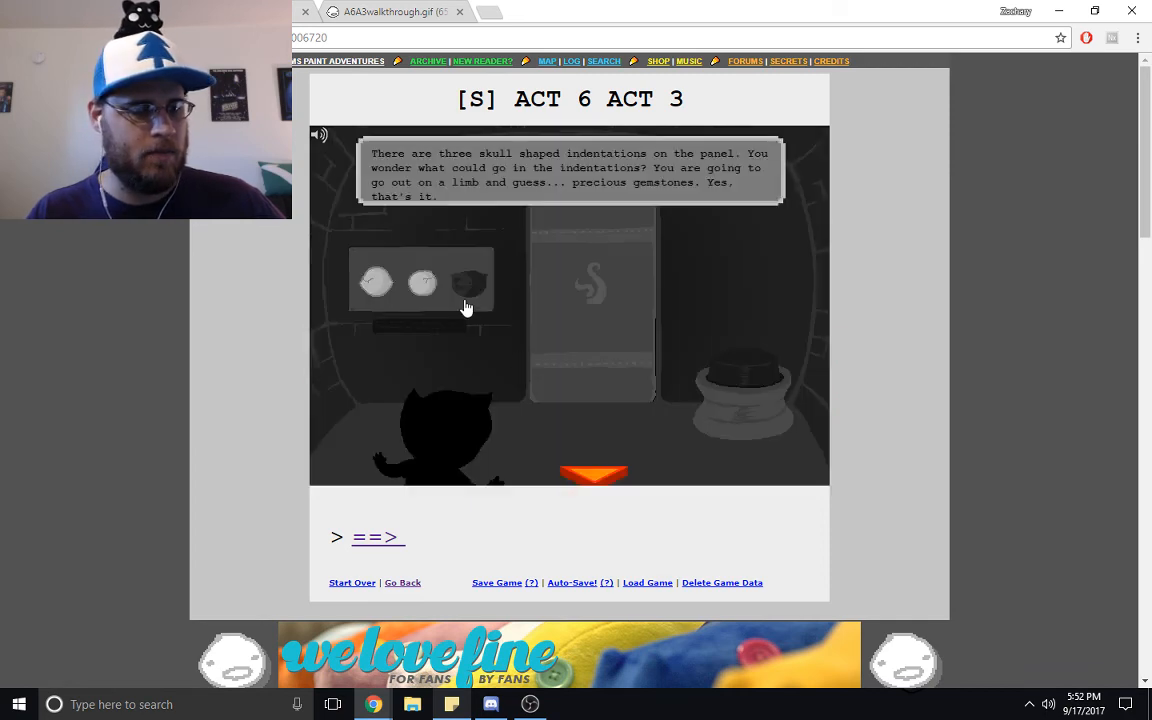
pyautogui.click(468, 284)
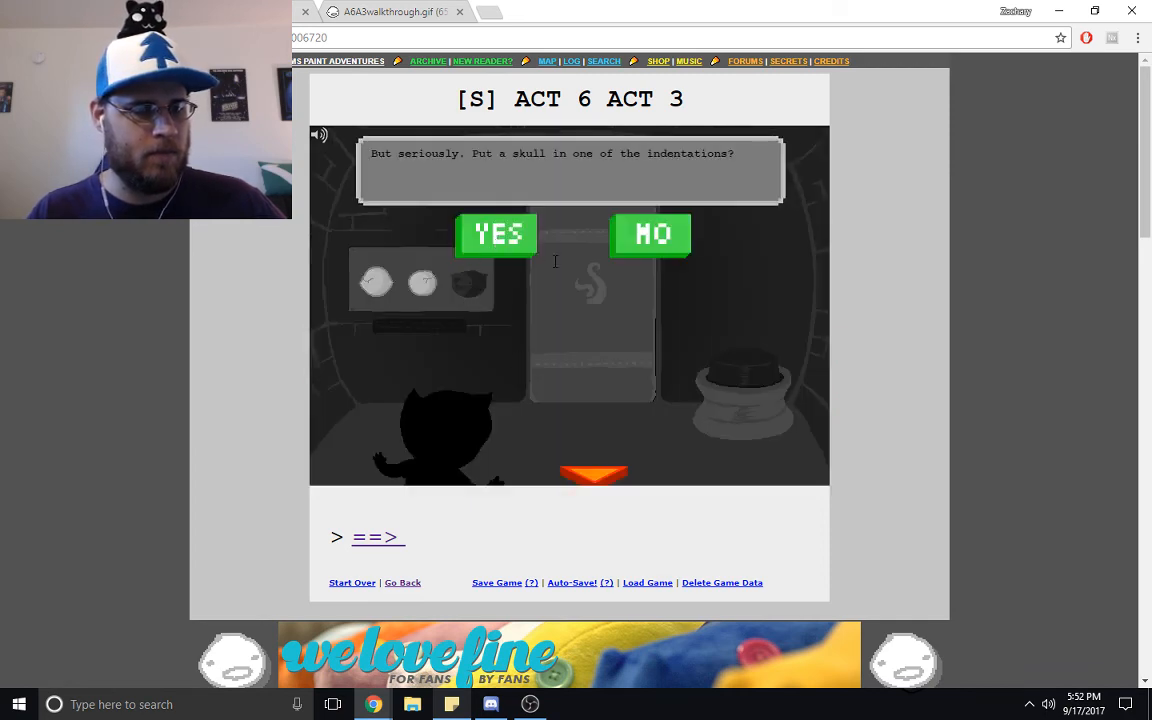
pyautogui.click(496, 234)
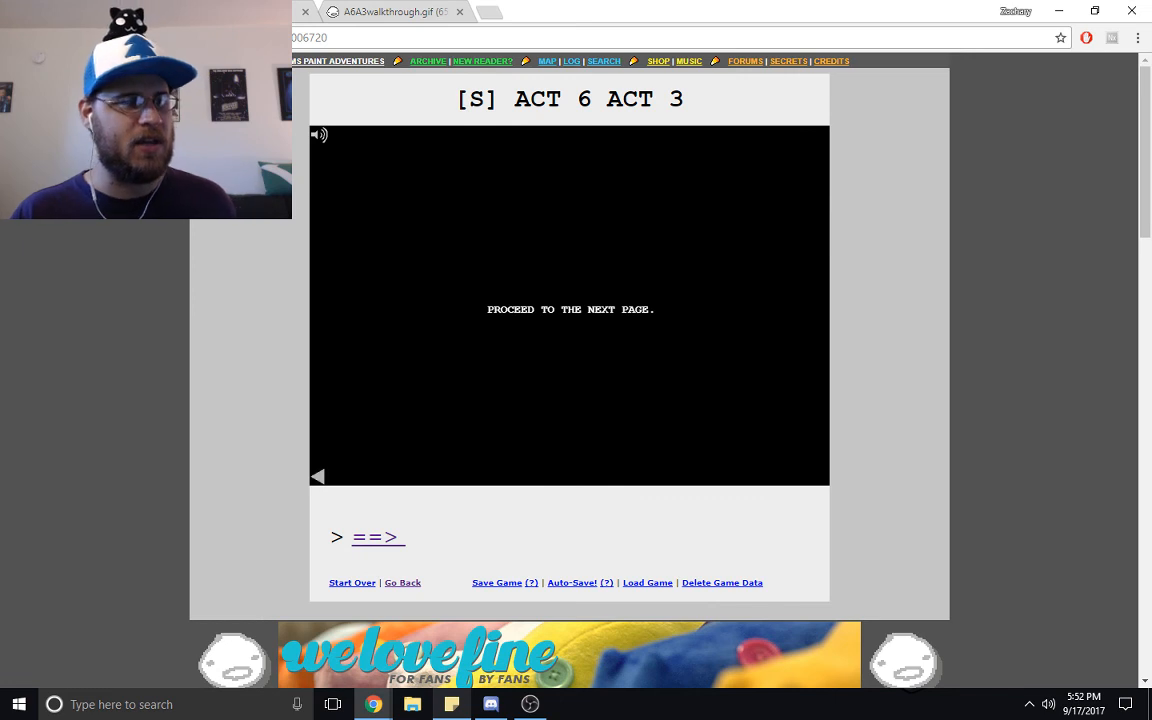
# - Advance via the ==> link to the page with the Jane: Proceed link
pyautogui.click(378, 536)
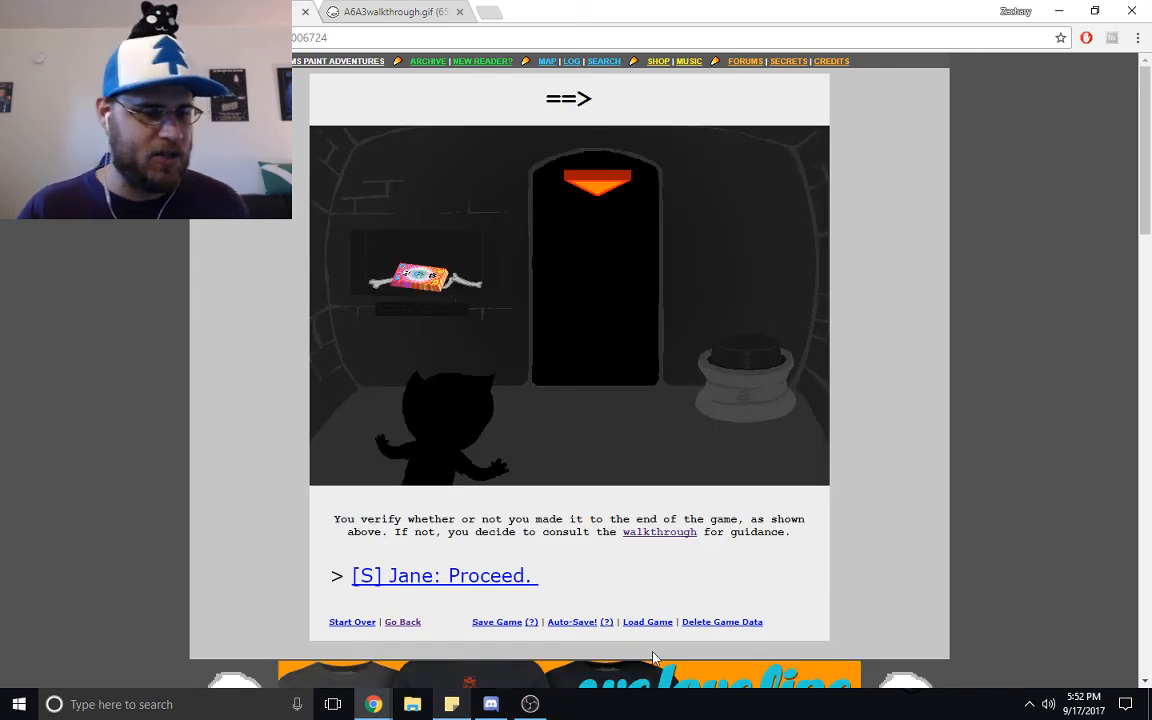
pyautogui.moveTo(610, 580)
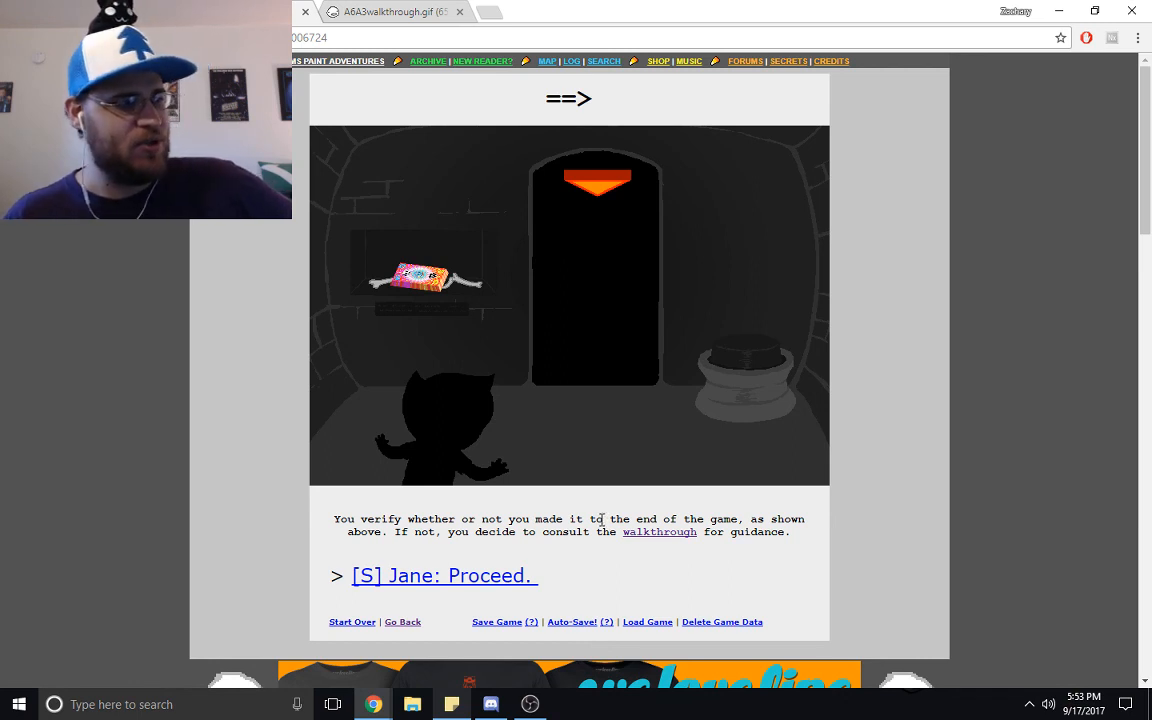
pyautogui.moveTo(590, 504)
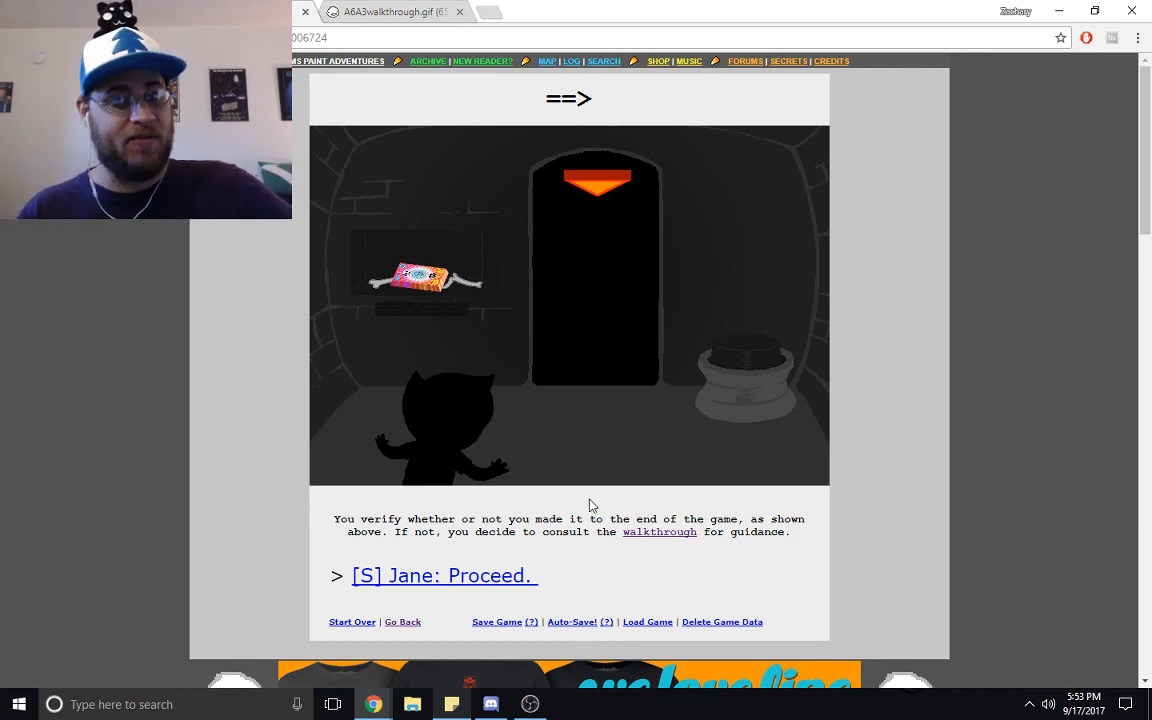